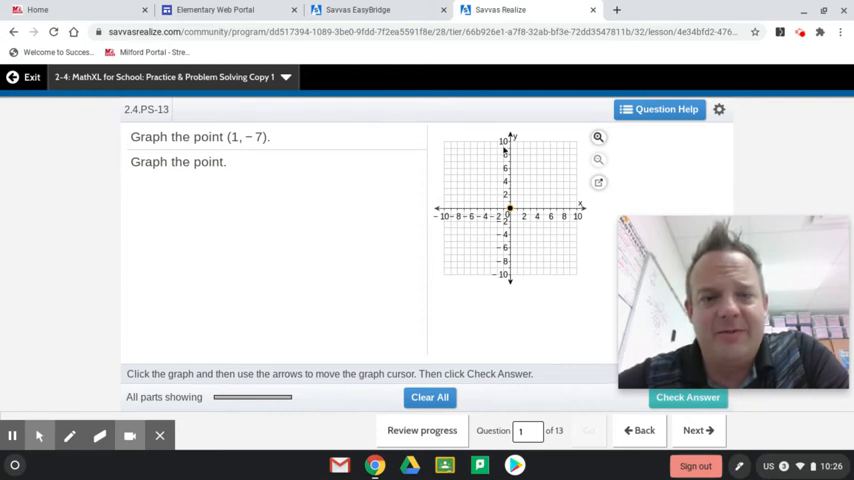
{"action": "mouse_move", "coordinate": [563, 173]}
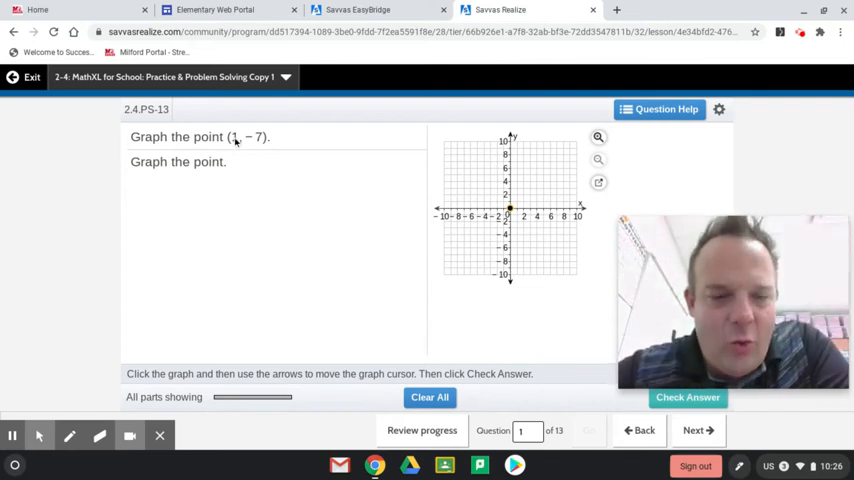
{"action": "mouse_move", "coordinate": [476, 238]}
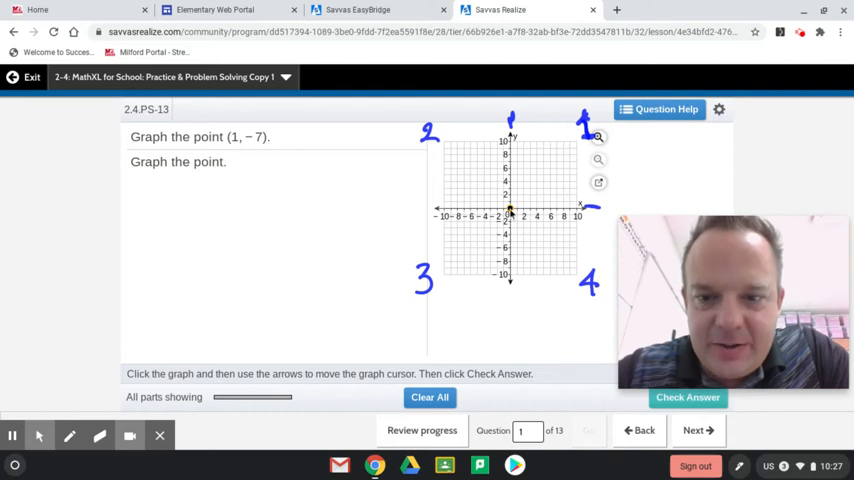
Plot the point (1, −7) on question 1's grid and confirm it is correct
{"action": "left_click", "coordinate": [515, 213]}
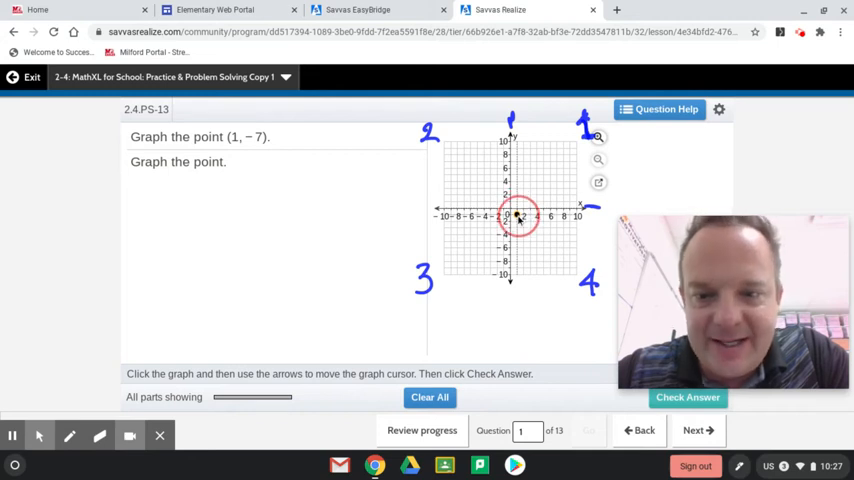
{"action": "left_click", "coordinate": [518, 260]}
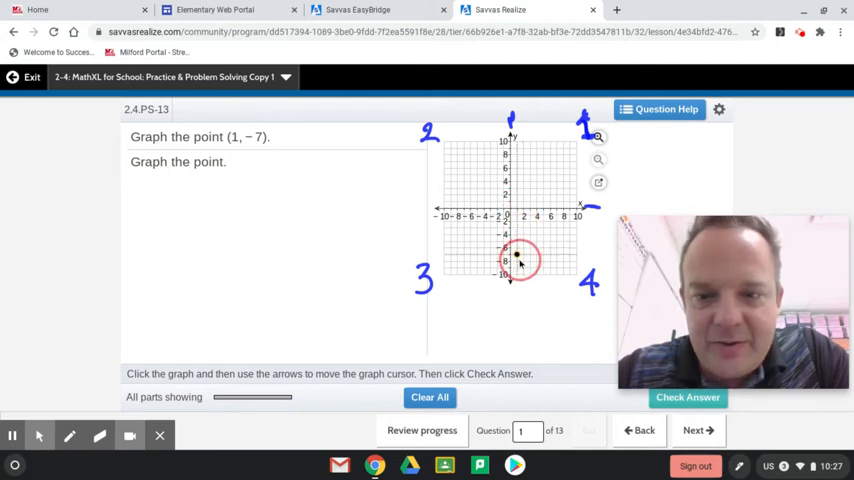
{"action": "left_click", "coordinate": [519, 259]}
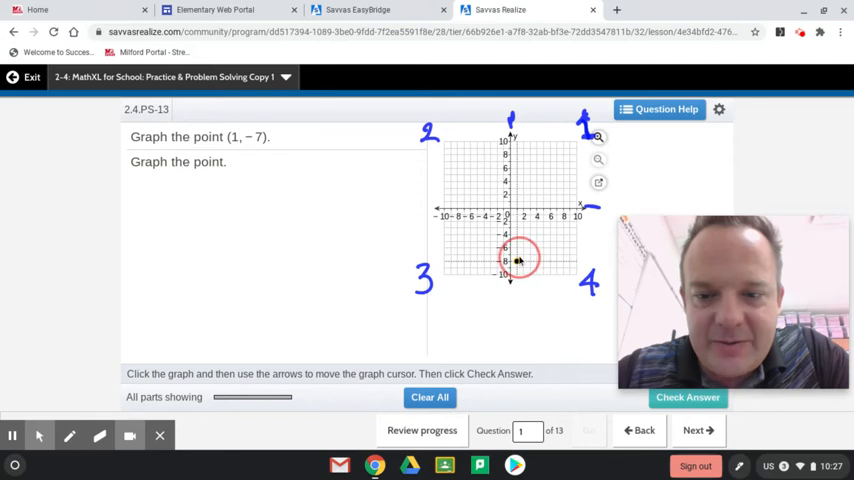
{"action": "left_click", "coordinate": [688, 397]}
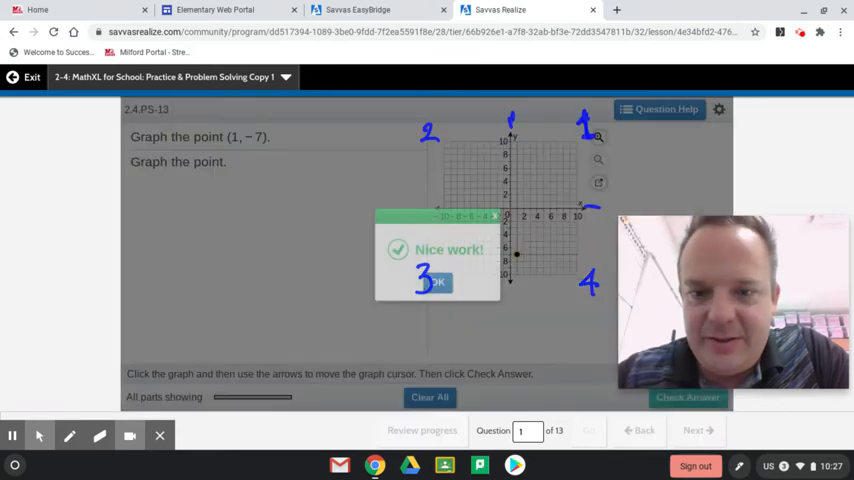
{"action": "left_click", "coordinate": [436, 282]}
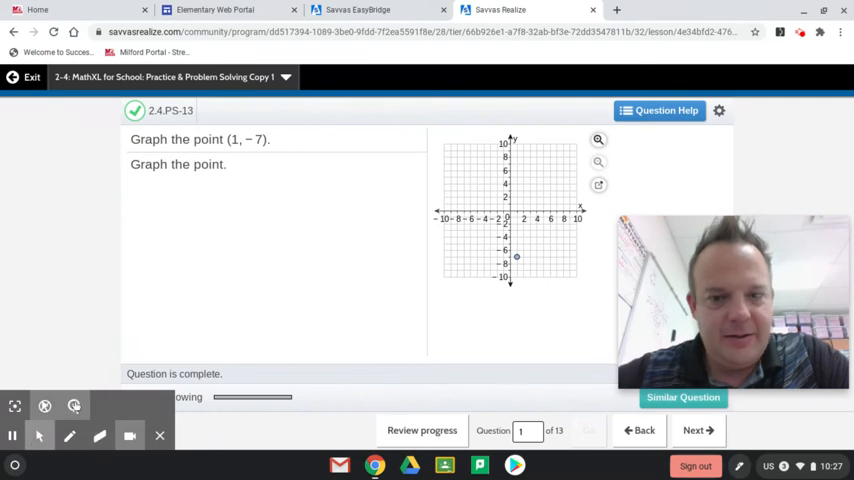
Skip ahead to question 3 without checking, then return to question 2
{"action": "left_click", "coordinate": [697, 430]}
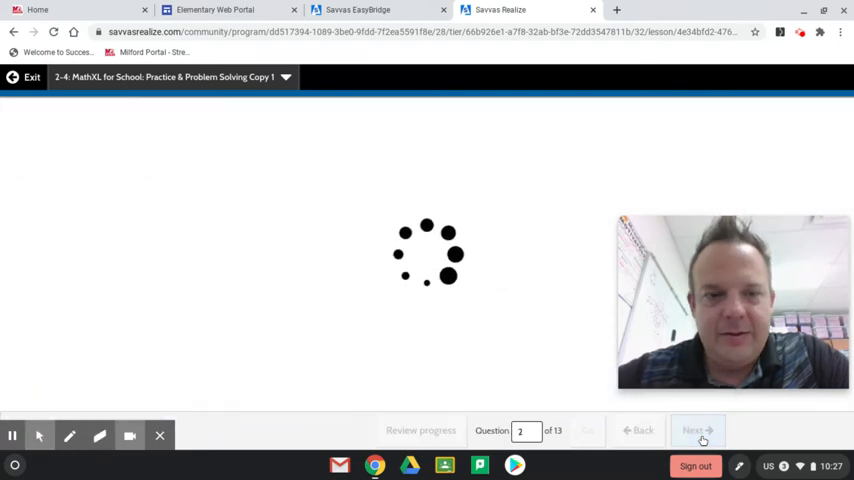
{"action": "left_click", "coordinate": [697, 430]}
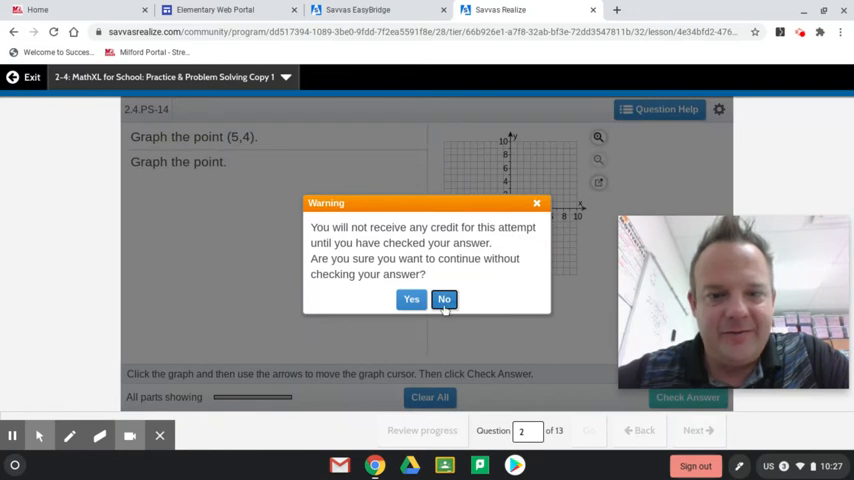
{"action": "left_click", "coordinate": [411, 299]}
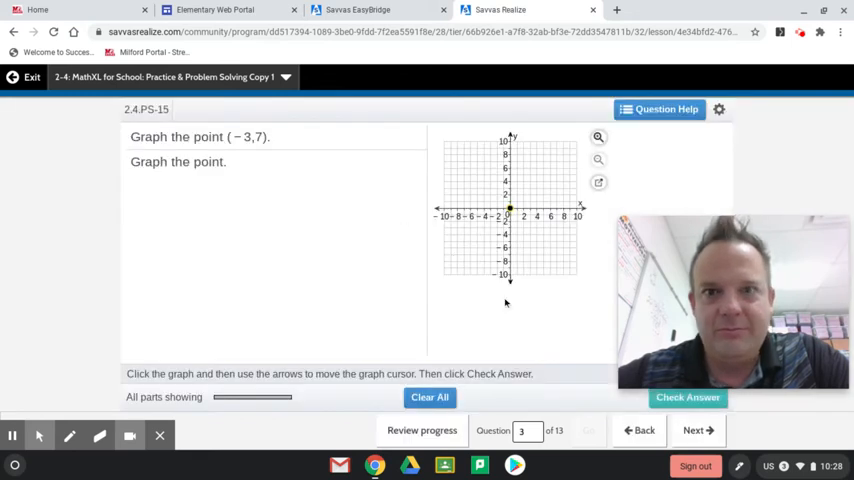
{"action": "left_click", "coordinate": [697, 430]}
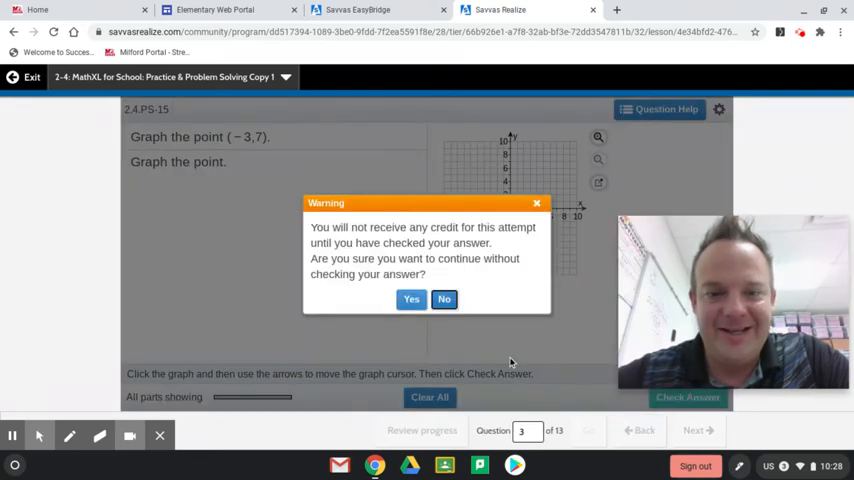
{"action": "left_click", "coordinate": [411, 299]}
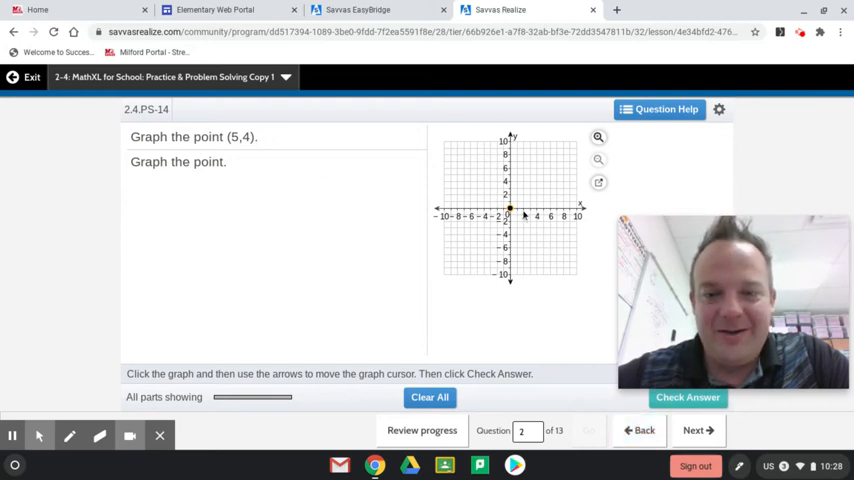
Plot (5, 4) for question 2, confirm it correct, and advance
{"action": "left_click", "coordinate": [517, 211]}
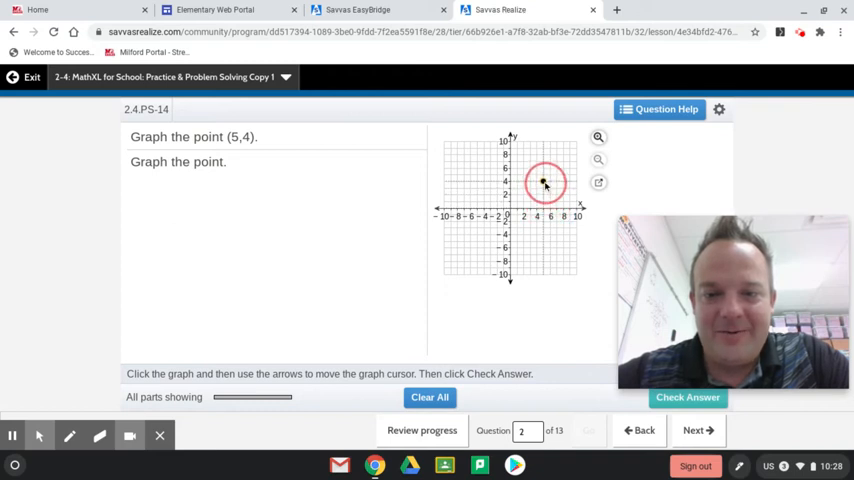
{"action": "left_click", "coordinate": [544, 182]}
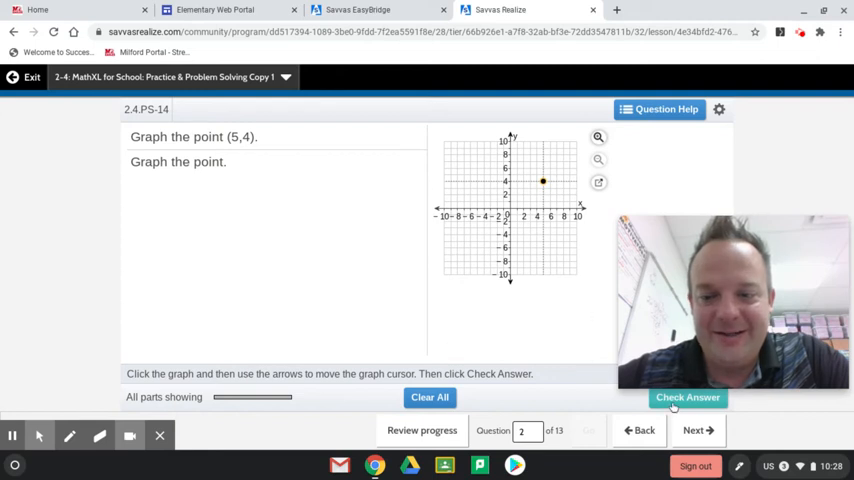
{"action": "left_click", "coordinate": [688, 397]}
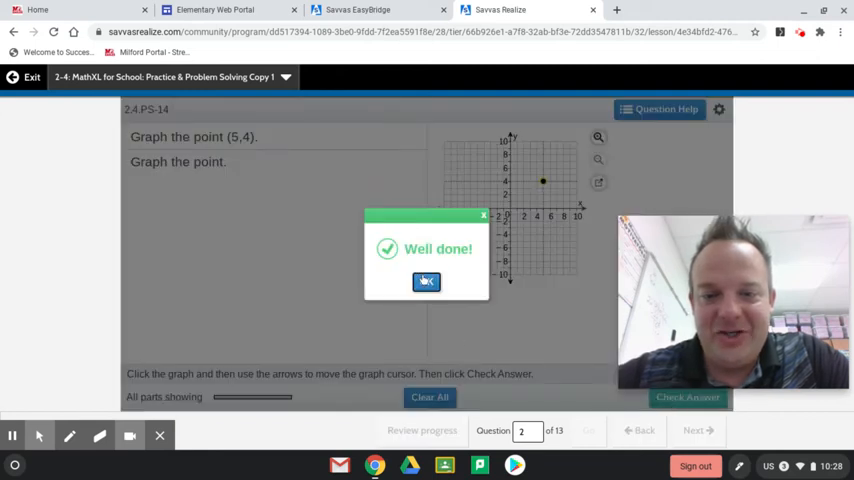
{"action": "left_click", "coordinate": [425, 281]}
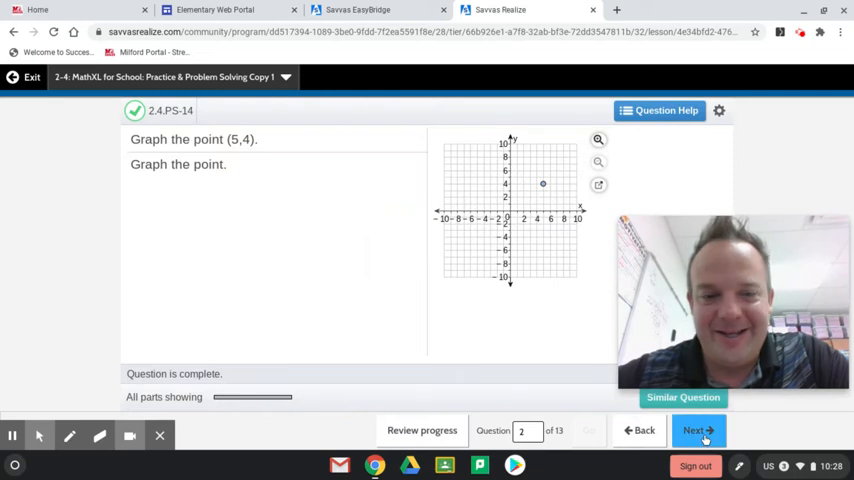
{"action": "left_click", "coordinate": [695, 430]}
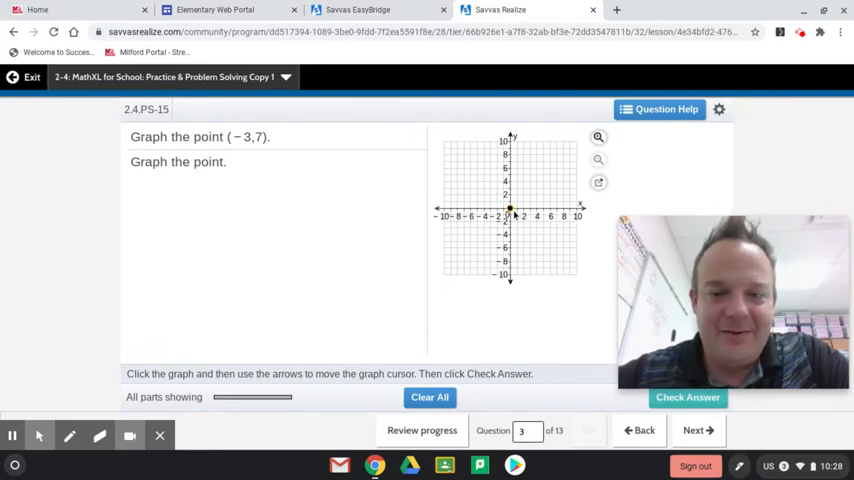
Plot (−3, 7) for question 3, confirm it correct, and advance
{"action": "left_click", "coordinate": [497, 211]}
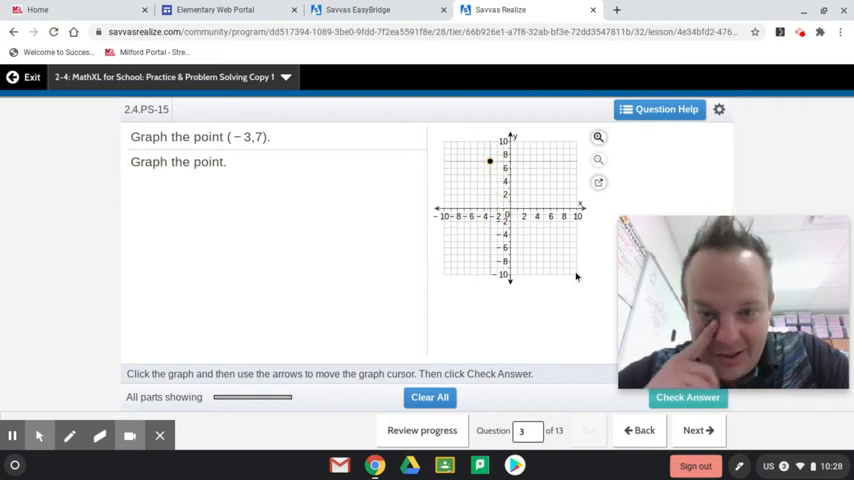
{"action": "left_click", "coordinate": [688, 397]}
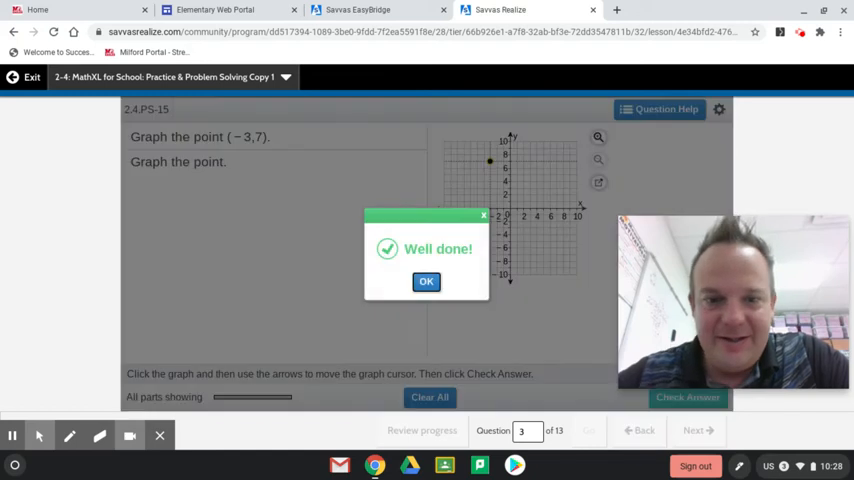
{"action": "left_click", "coordinate": [426, 281]}
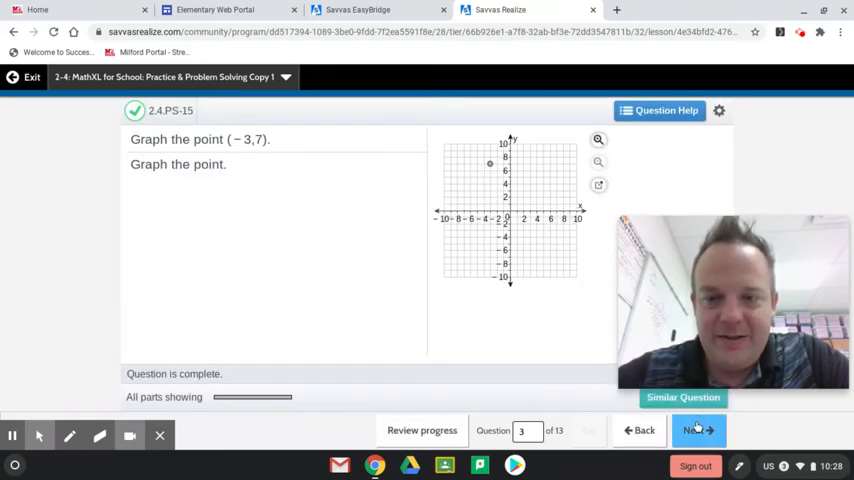
{"action": "left_click", "coordinate": [697, 430]}
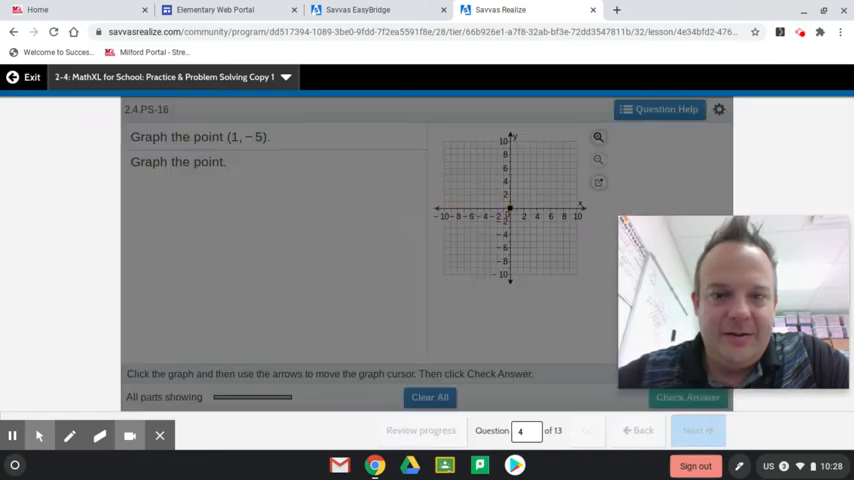
Stay on question 4, plot (1, −5), confirm it correct, and advance
{"action": "left_click", "coordinate": [697, 430]}
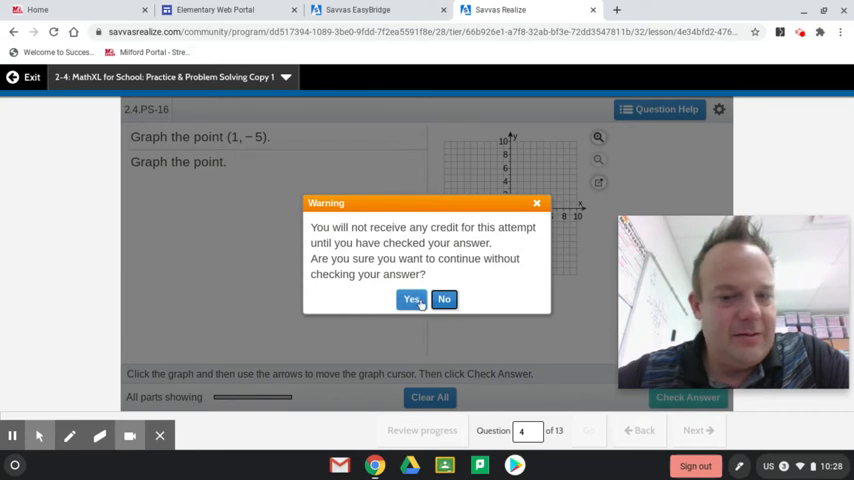
{"action": "left_click", "coordinate": [411, 299]}
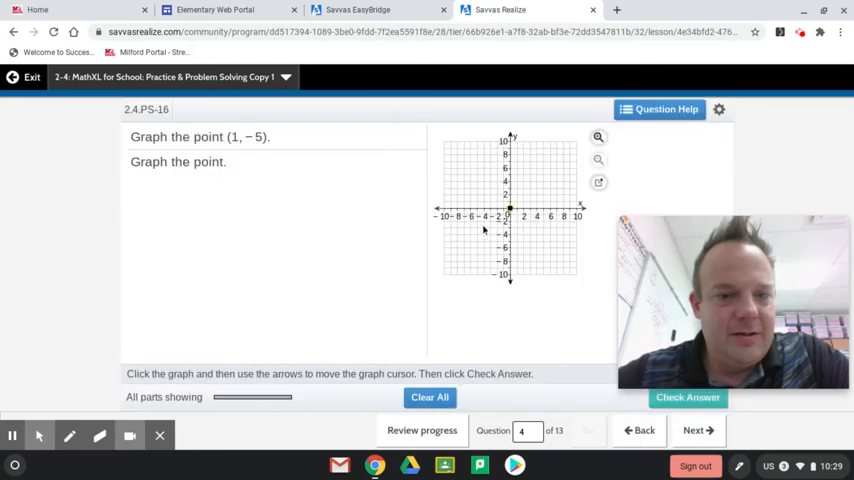
{"action": "left_click", "coordinate": [515, 210]}
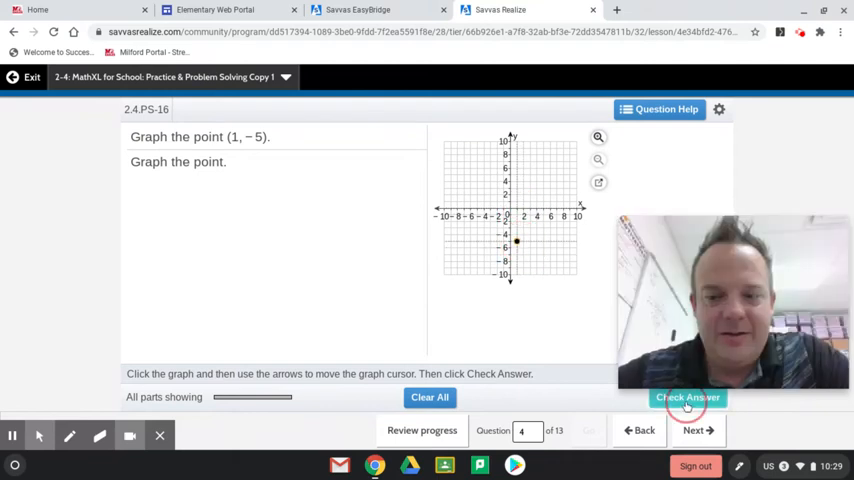
{"action": "left_click", "coordinate": [688, 397]}
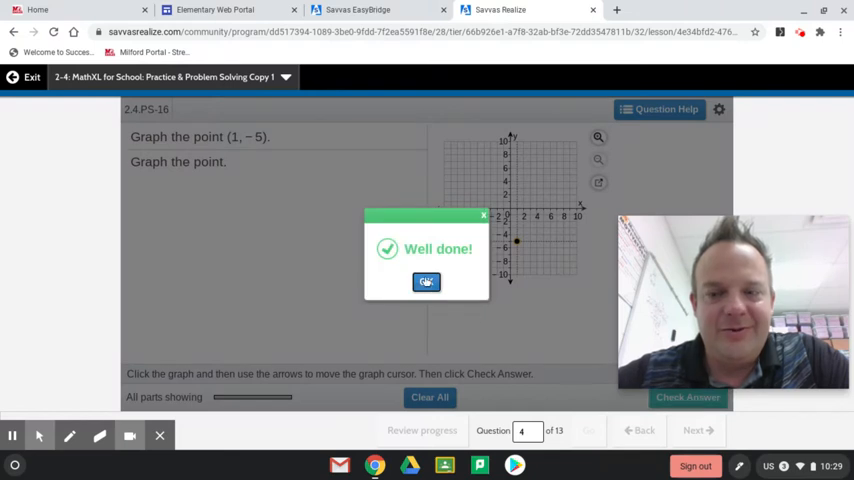
{"action": "left_click", "coordinate": [426, 282]}
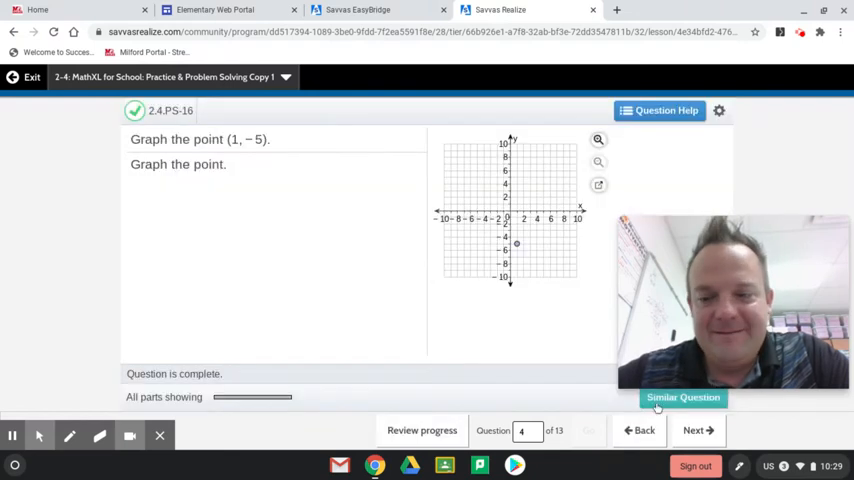
{"action": "left_click", "coordinate": [695, 430]}
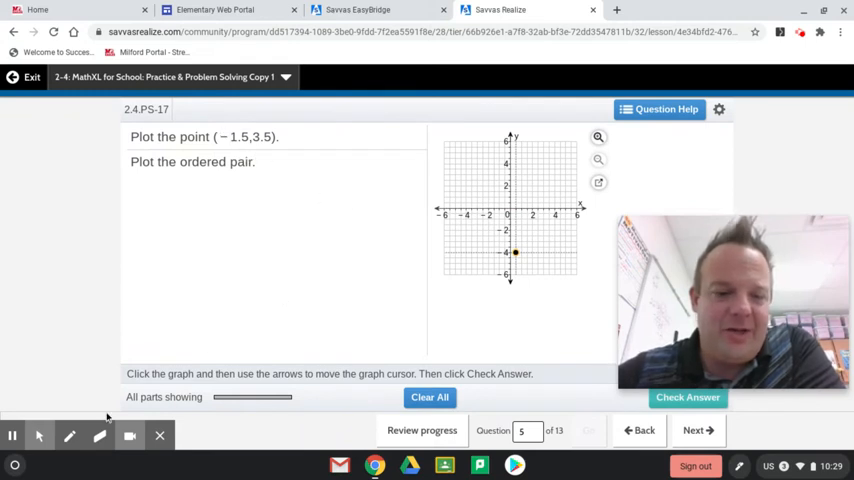
Plot (−1.5, 3.5) for question 5, confirm it correct, and advance
{"action": "left_click", "coordinate": [70, 435]}
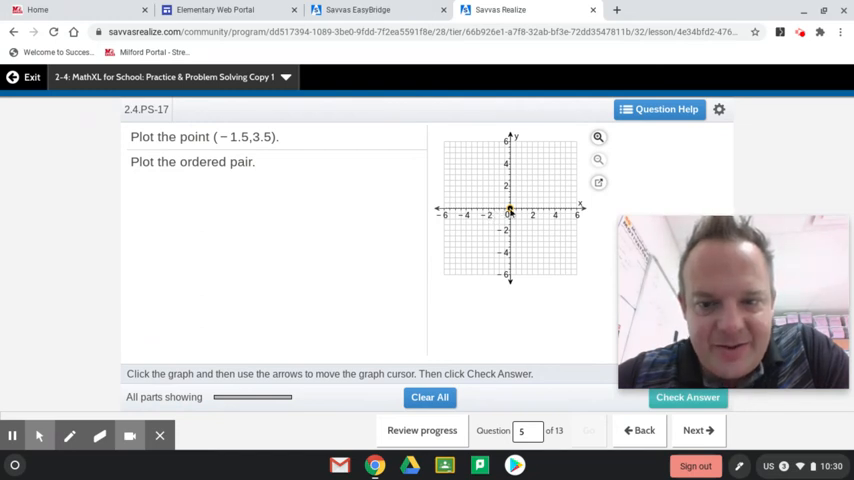
{"action": "left_click", "coordinate": [493, 213]}
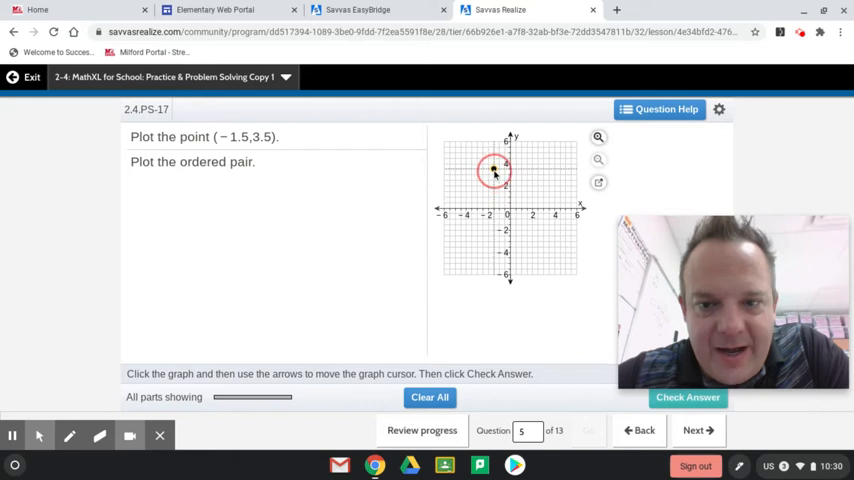
{"action": "left_click", "coordinate": [493, 169]}
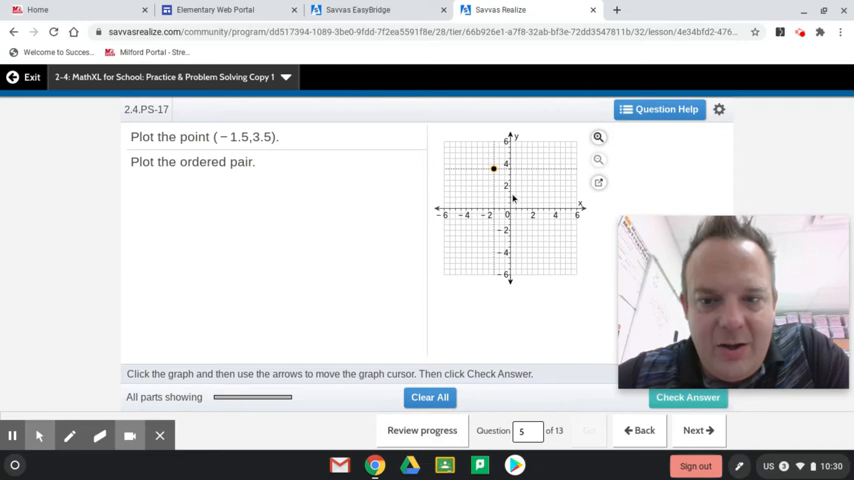
{"action": "mouse_move", "coordinate": [510, 192]}
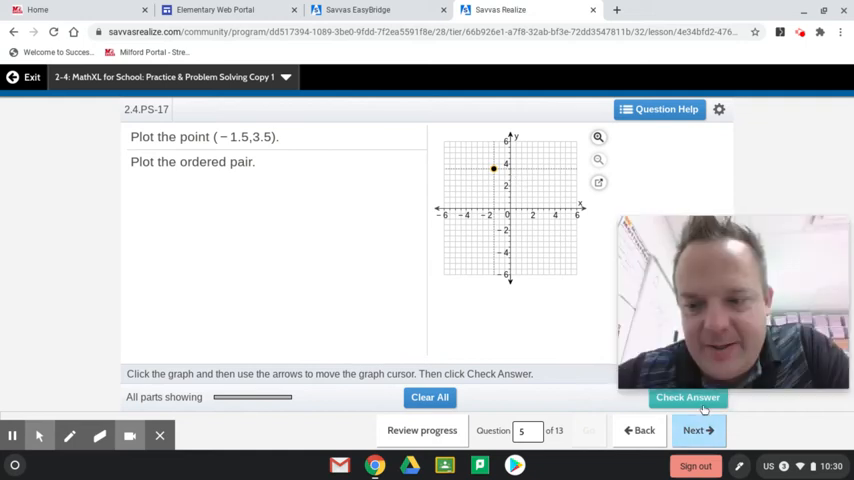
{"action": "left_click", "coordinate": [687, 397]}
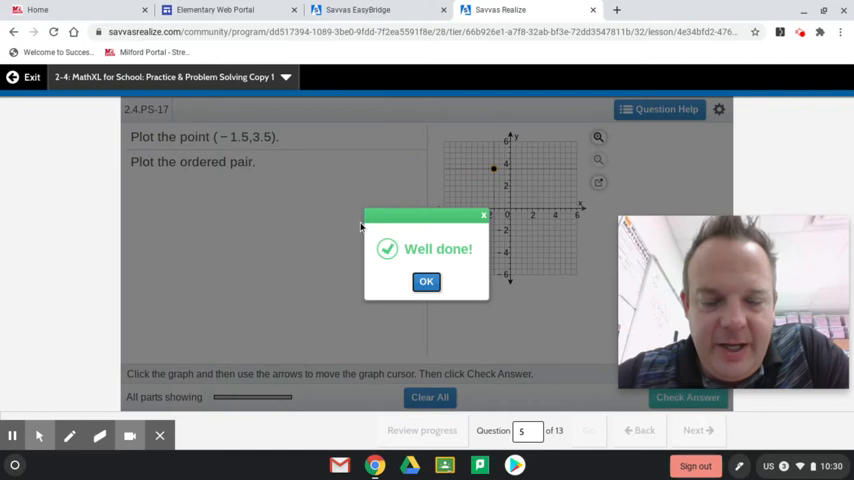
{"action": "left_click", "coordinate": [426, 281]}
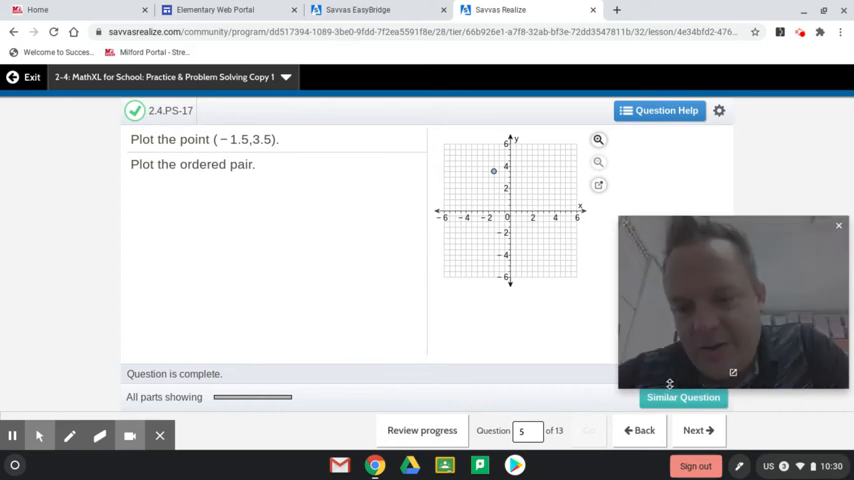
{"action": "left_click", "coordinate": [697, 430]}
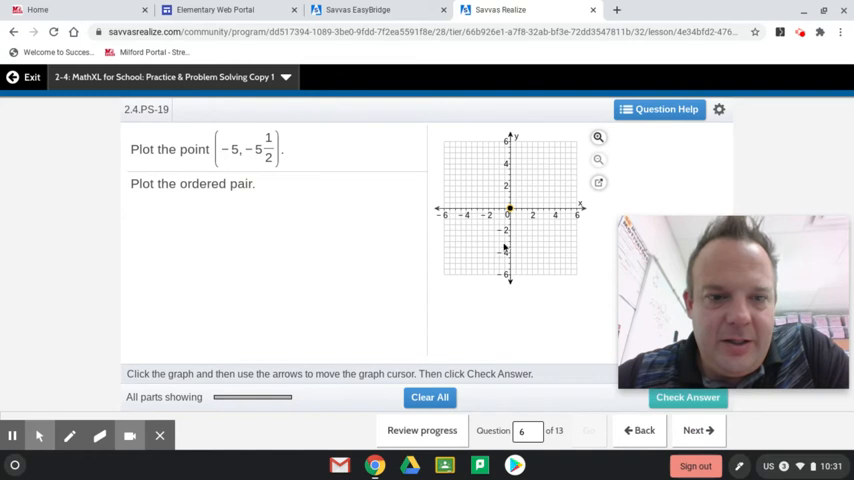
Plot (−5, −5½) for question 6, confirm it correct, and advance
{"action": "left_click", "coordinate": [510, 210]}
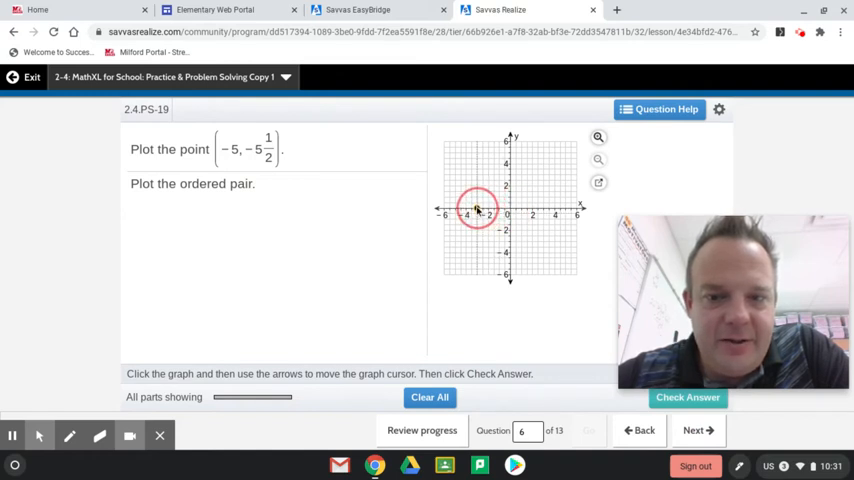
{"action": "left_click", "coordinate": [478, 208]}
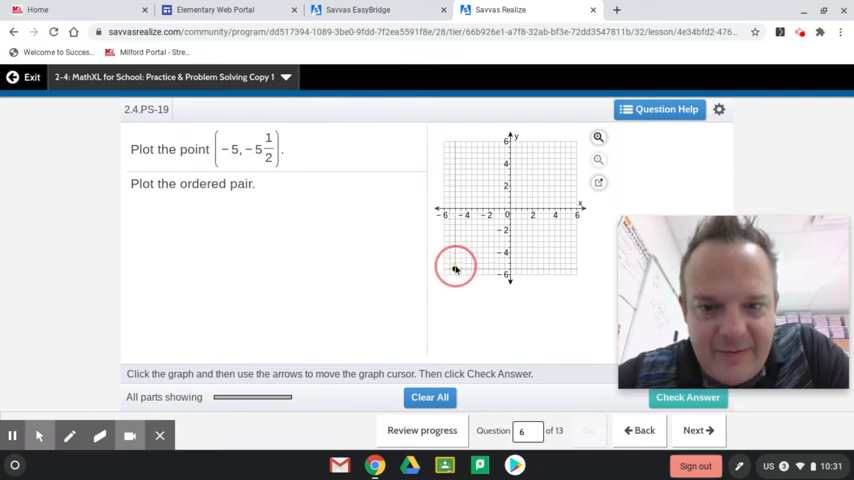
{"action": "left_click", "coordinate": [454, 267]}
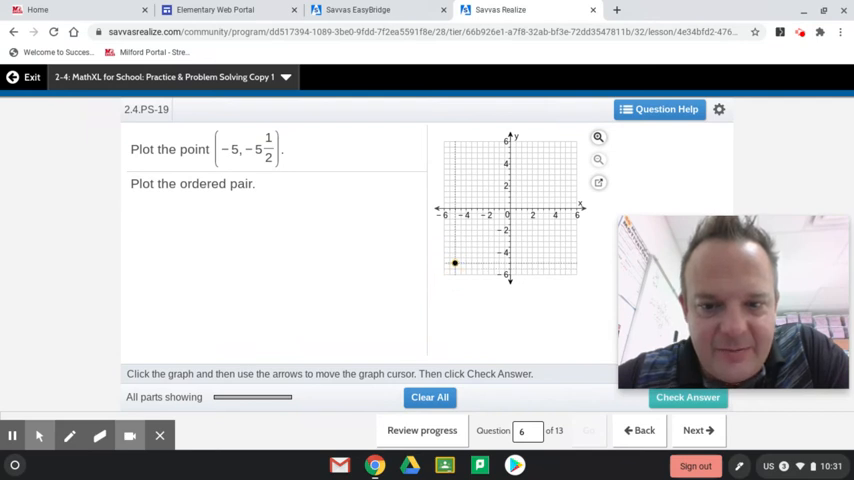
{"action": "left_click", "coordinate": [455, 266]}
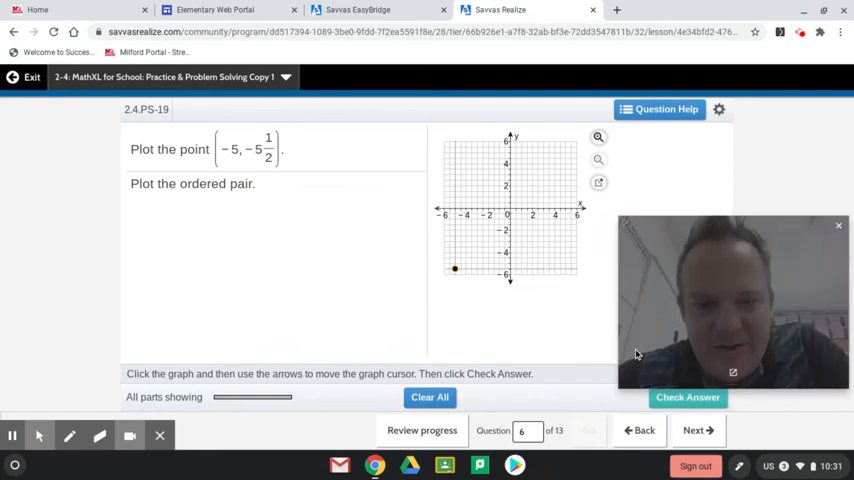
{"action": "left_click", "coordinate": [688, 397]}
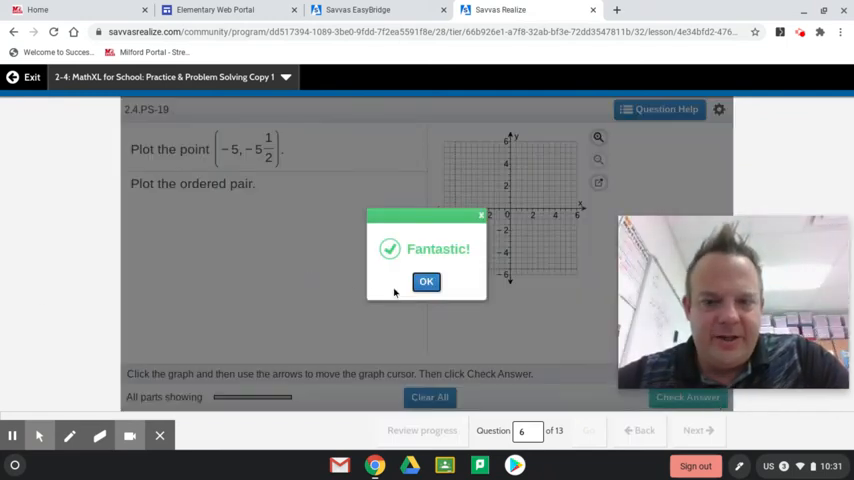
{"action": "left_click", "coordinate": [426, 281]}
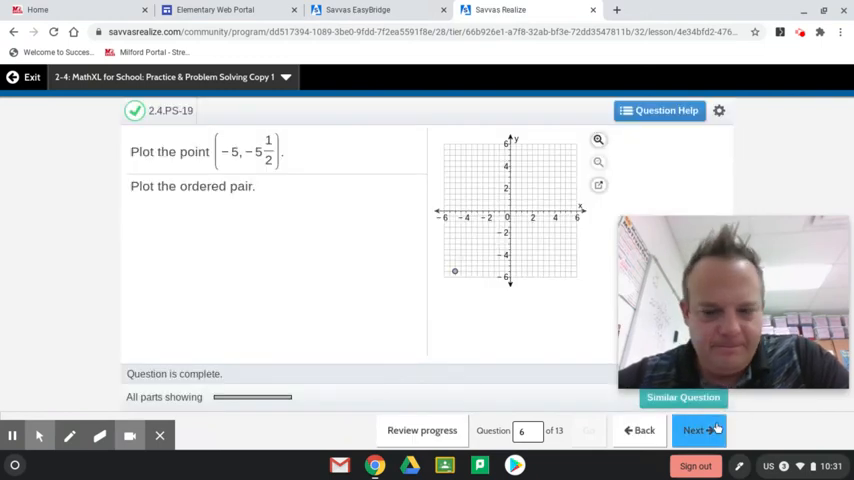
{"action": "left_click", "coordinate": [697, 430]}
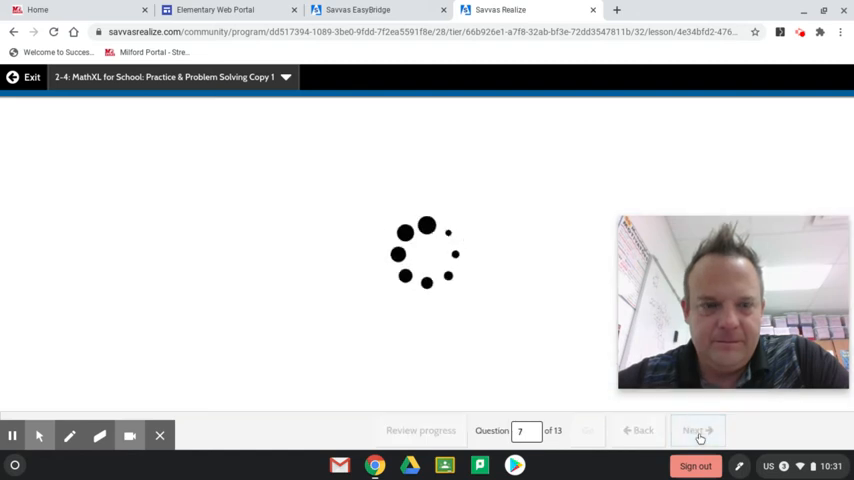
Answer question 7 with the ordered pair (−5, 5) and confirm it correct
{"action": "left_click", "coordinate": [697, 430]}
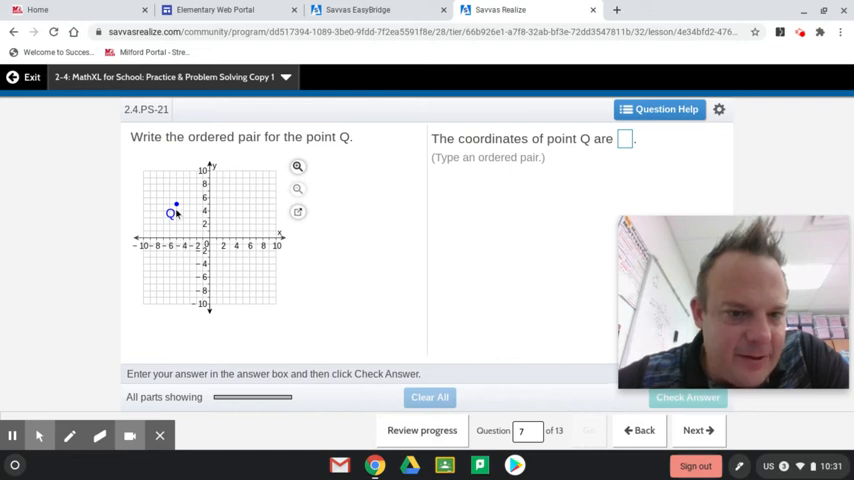
{"action": "mouse_move", "coordinate": [190, 210]}
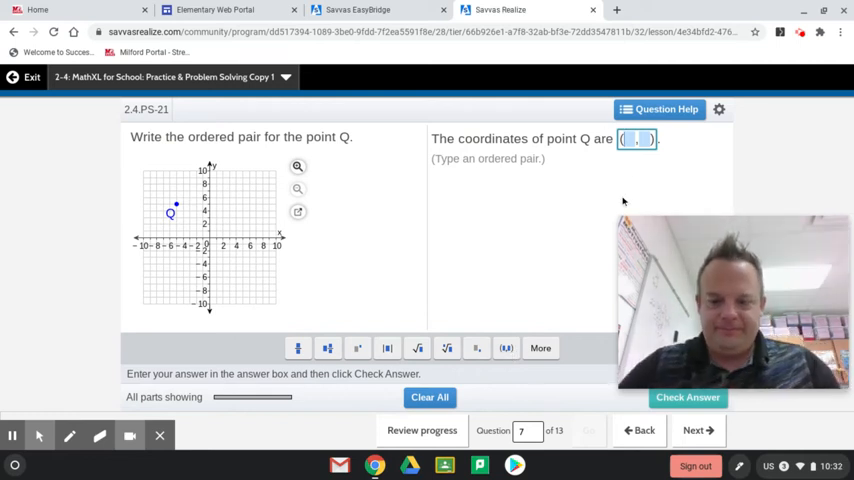
{"action": "type", "text": "-5,"}
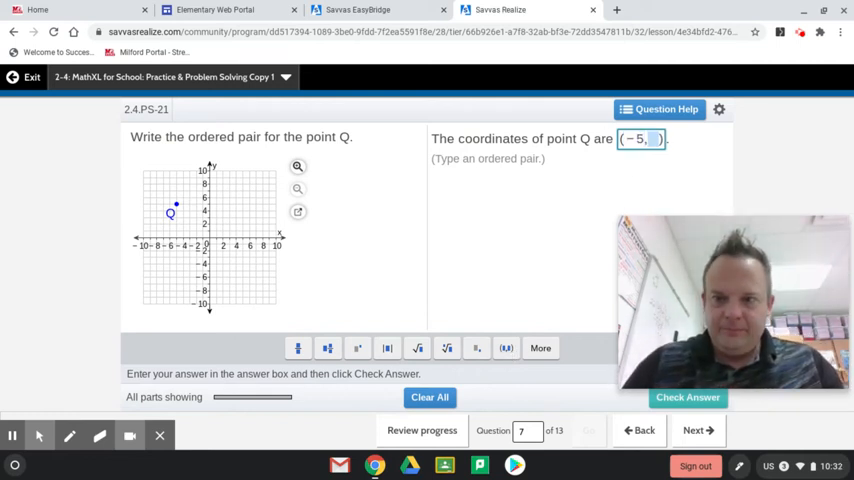
{"action": "type", "text": "5"}
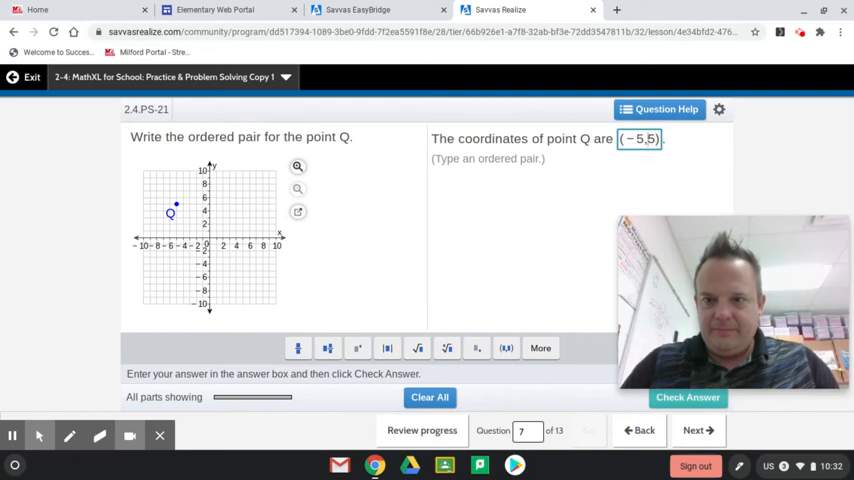
{"action": "left_click", "coordinate": [688, 397]}
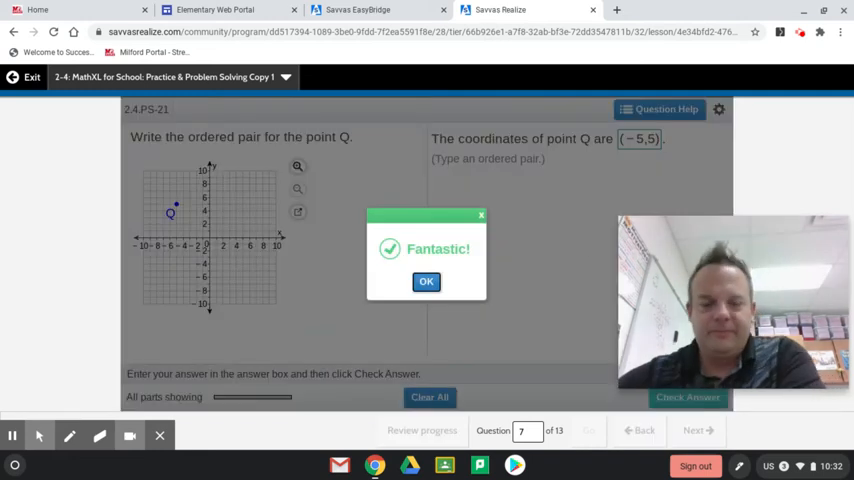
{"action": "left_click", "coordinate": [426, 281]}
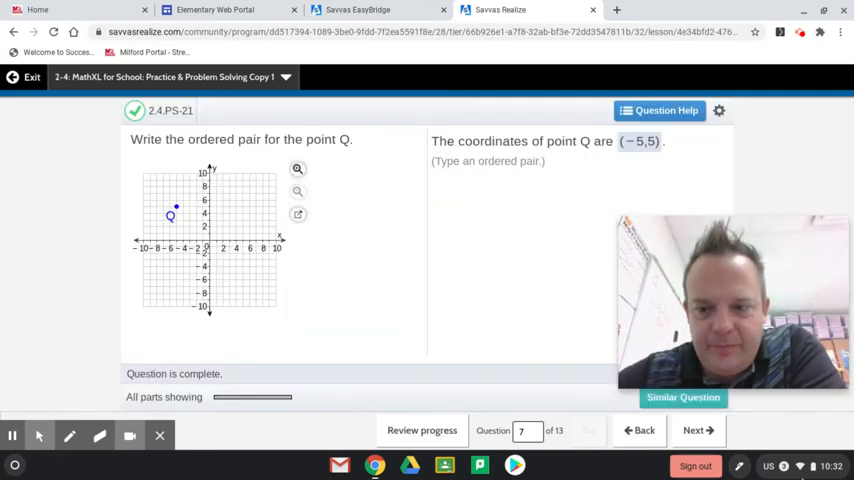
{"action": "left_click", "coordinate": [694, 430]}
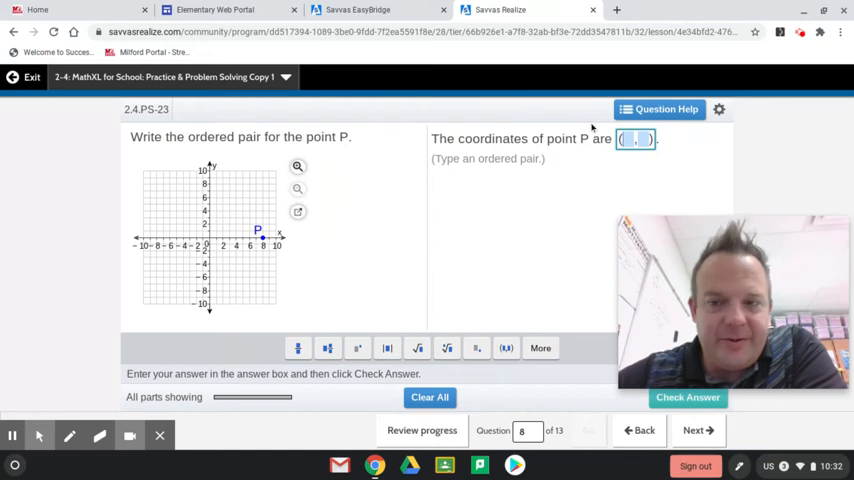
Enter (8, 0) for question 8's point P and confirm it correct
{"action": "type", "text": "8,"}
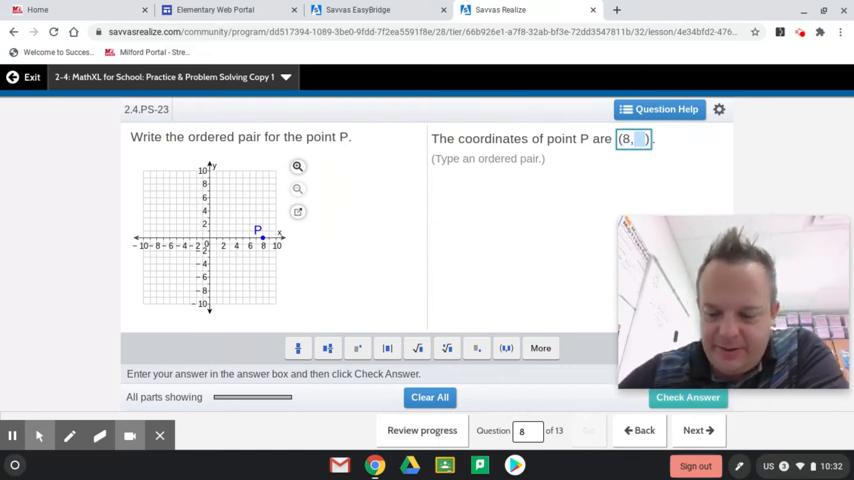
{"action": "type", "text": "0)"}
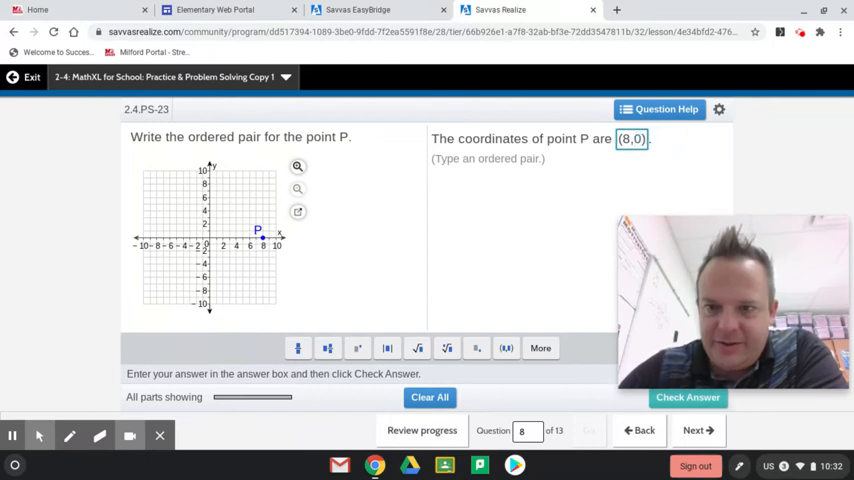
{"action": "left_click", "coordinate": [688, 397]}
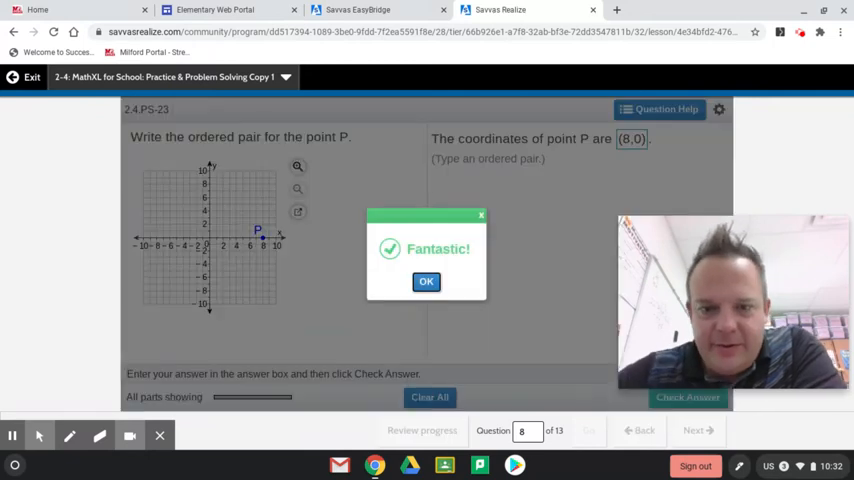
{"action": "left_click", "coordinate": [426, 281]}
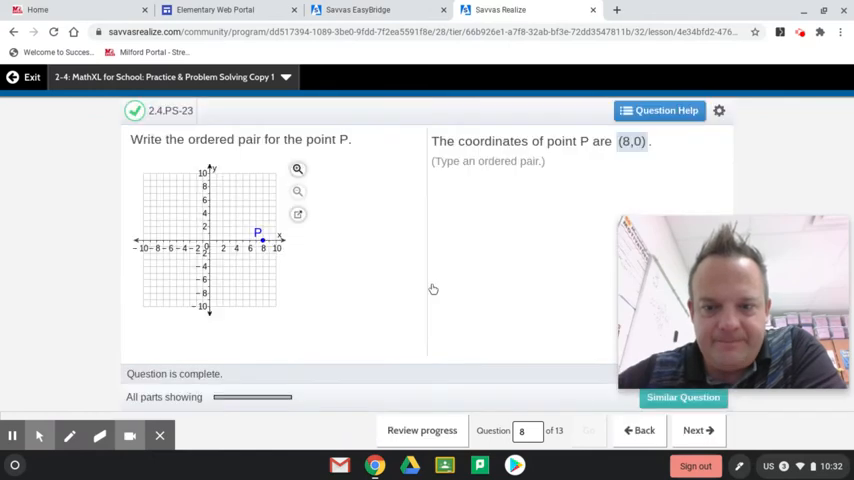
Move to question 9, enter point P as (−3.5, −3.5), and confirm it correct
{"action": "left_click", "coordinate": [697, 430]}
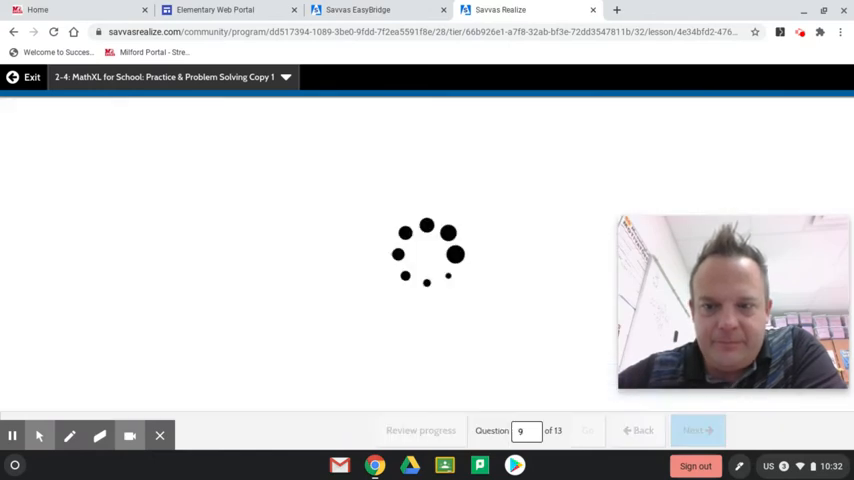
{"action": "left_click", "coordinate": [697, 430]}
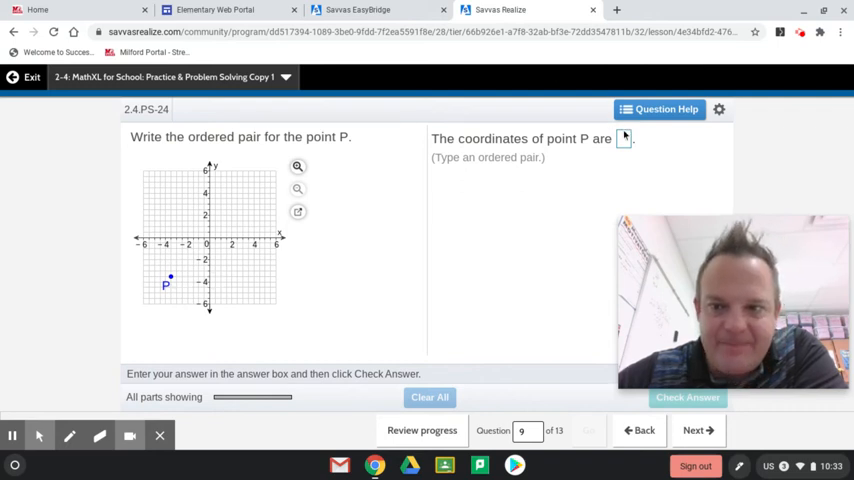
{"action": "left_click", "coordinate": [635, 138]}
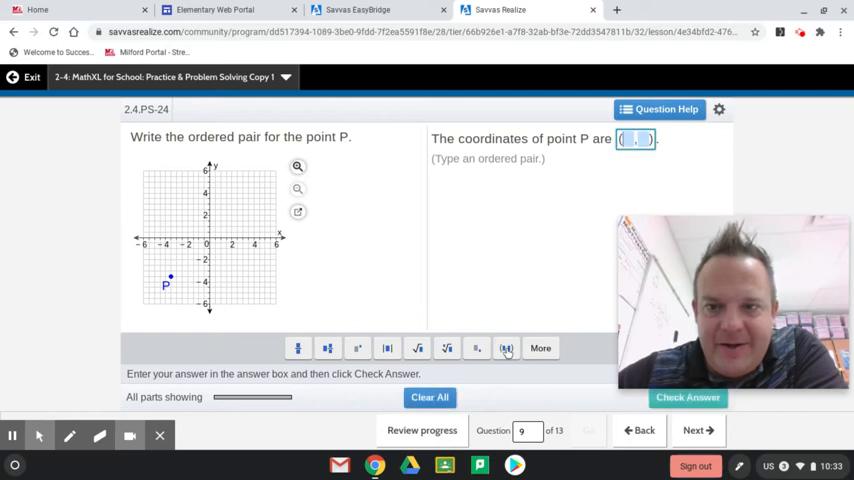
{"action": "type", "text": "-"}
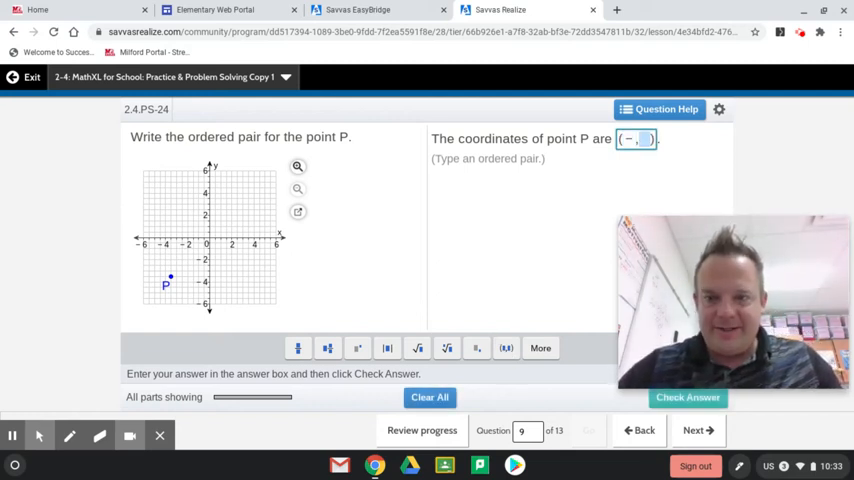
{"action": "type", "text": "3.5"}
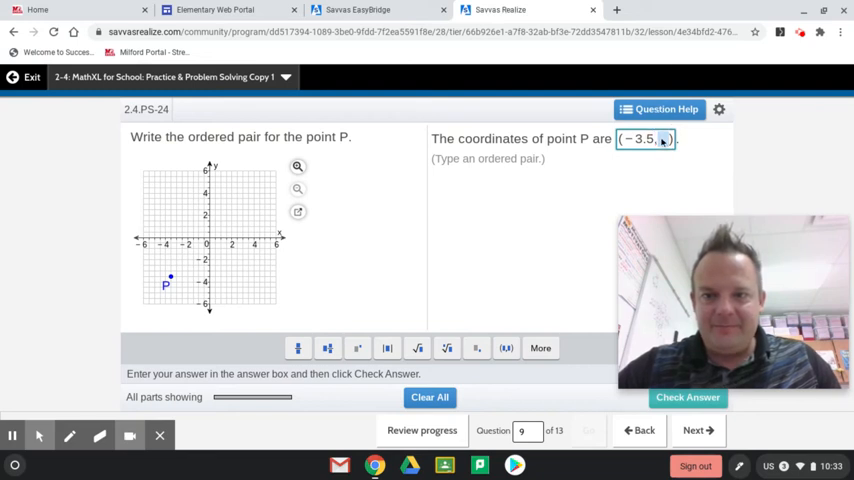
{"action": "left_click", "coordinate": [663, 139]}
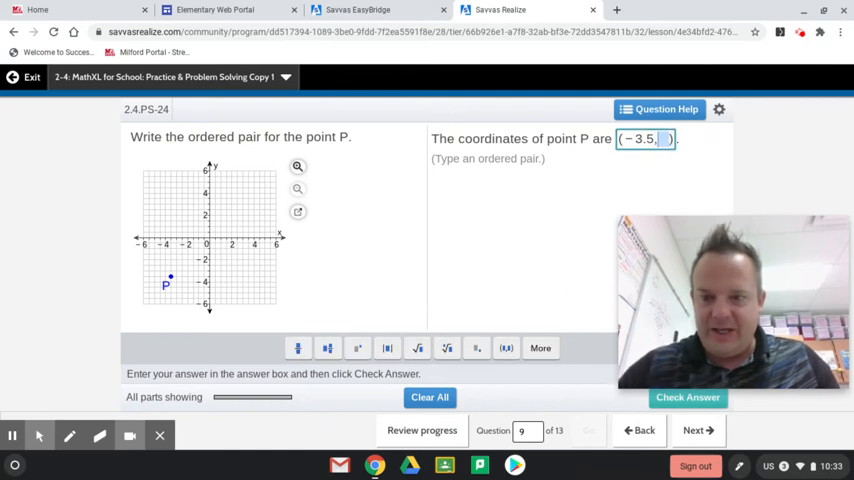
{"action": "type", "text": "-"}
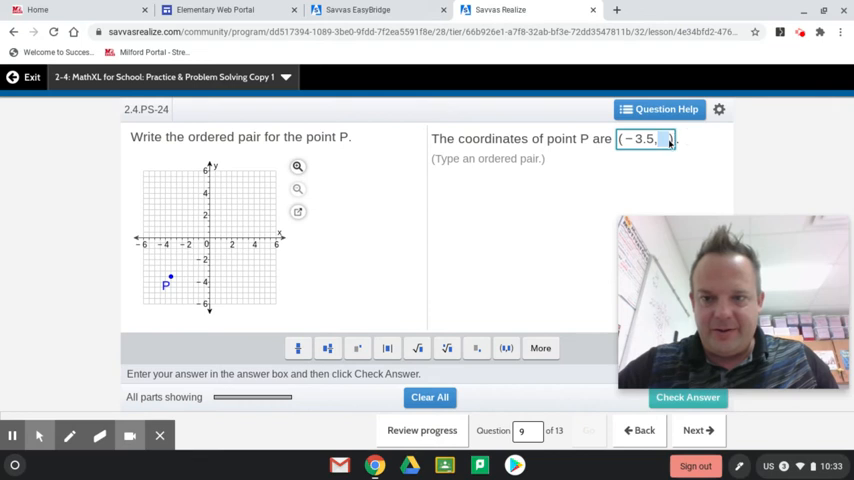
{"action": "type", "text": "-"}
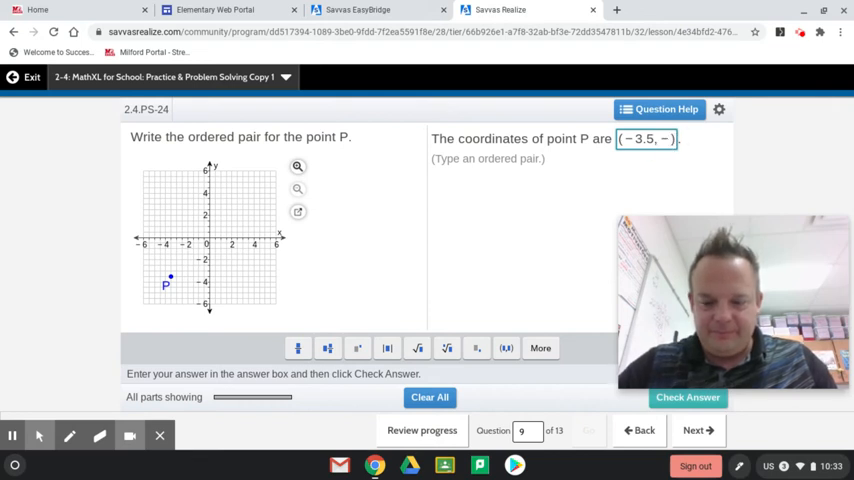
{"action": "type", "text": "3.5"}
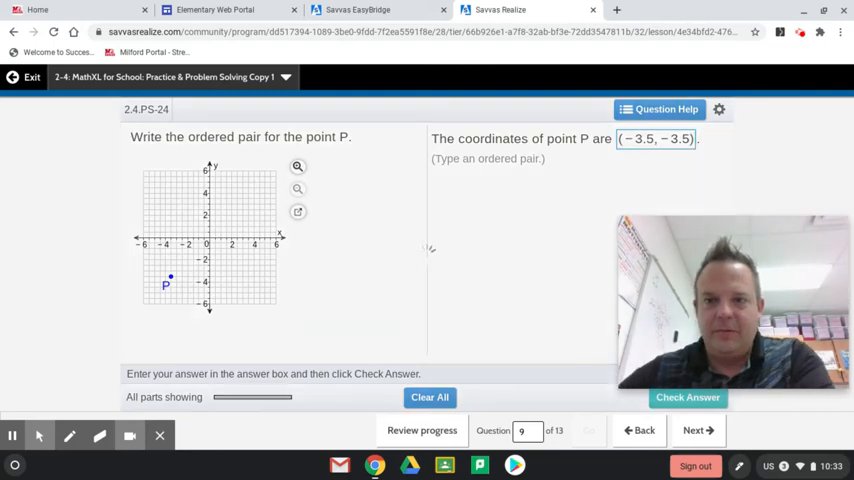
{"action": "left_click", "coordinate": [688, 397]}
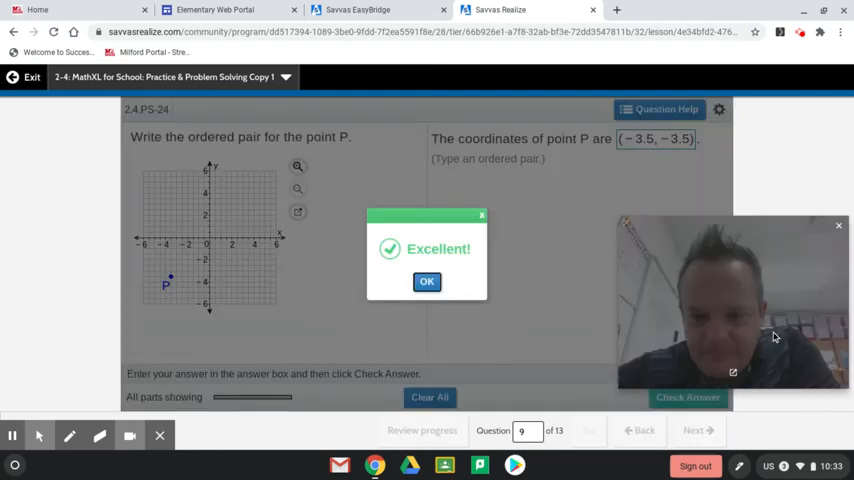
{"action": "left_click", "coordinate": [427, 281]}
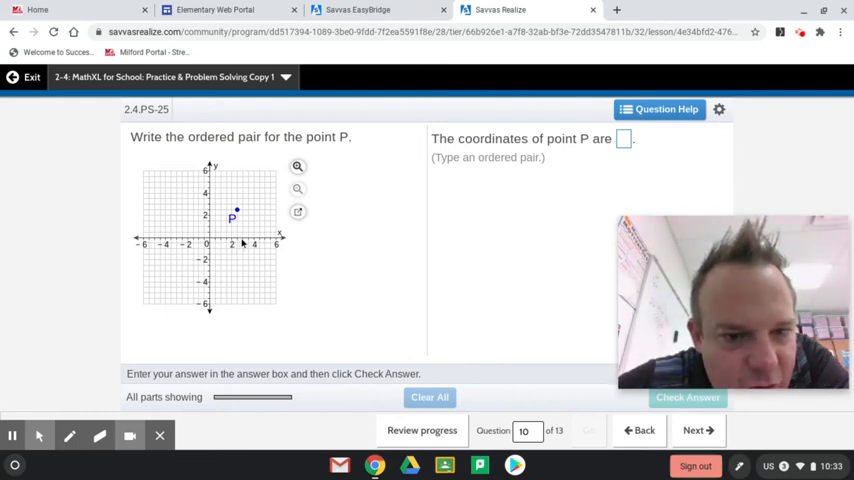
{"action": "mouse_move", "coordinate": [240, 243]}
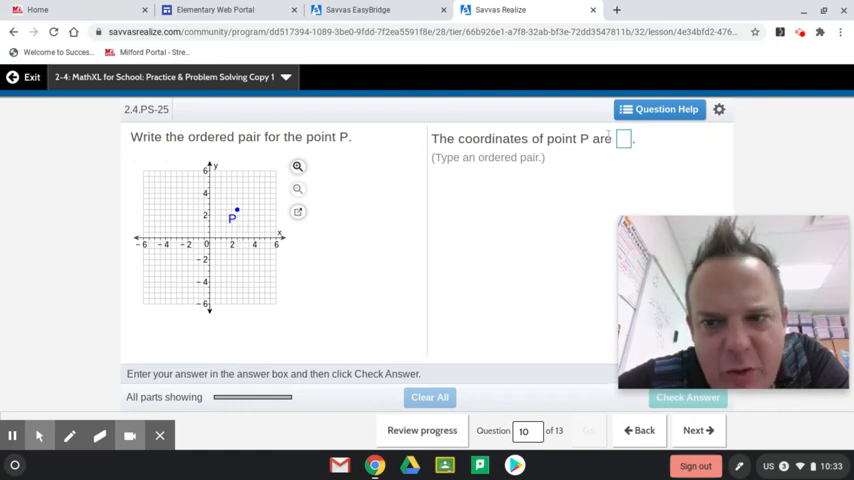
Enter point P as (2.5, 2.5) in an ordered-pair template and confirm it correct
{"action": "left_click", "coordinate": [624, 138]}
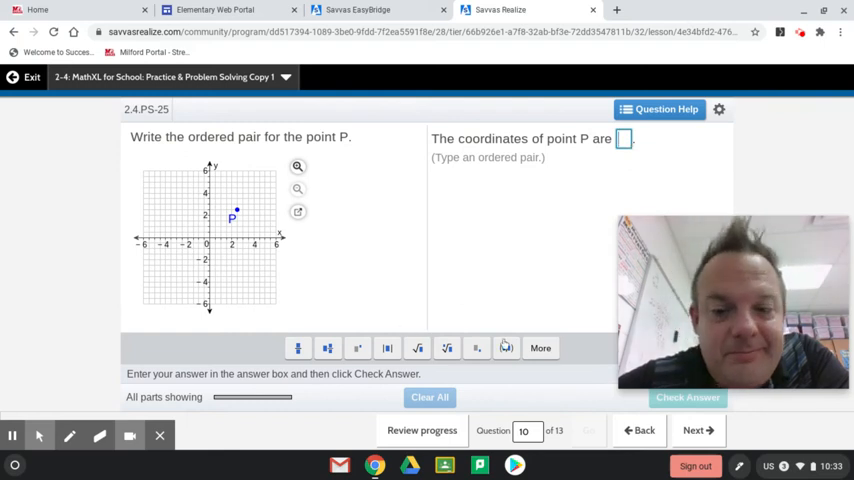
{"action": "left_click", "coordinate": [507, 348]}
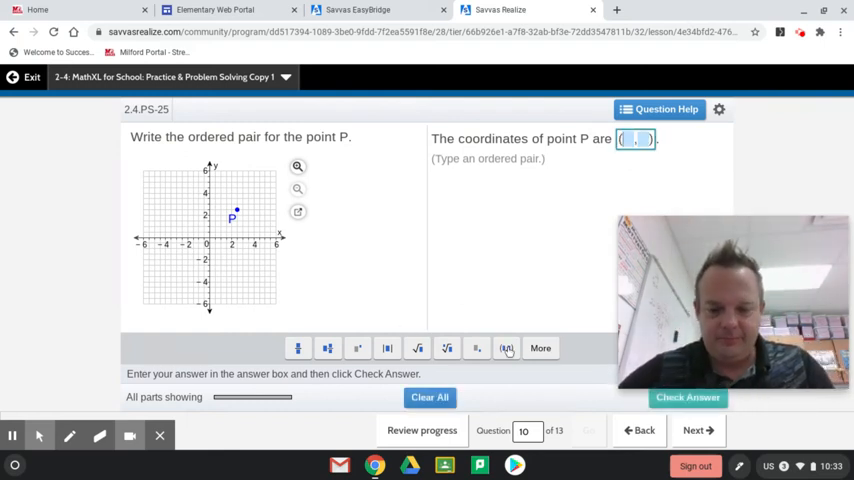
{"action": "type", "text": "2.5"}
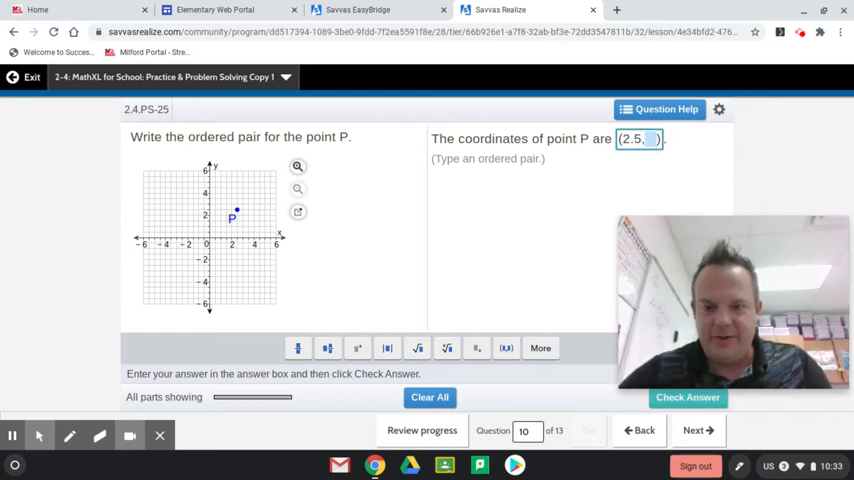
{"action": "type", "text": "2.5"}
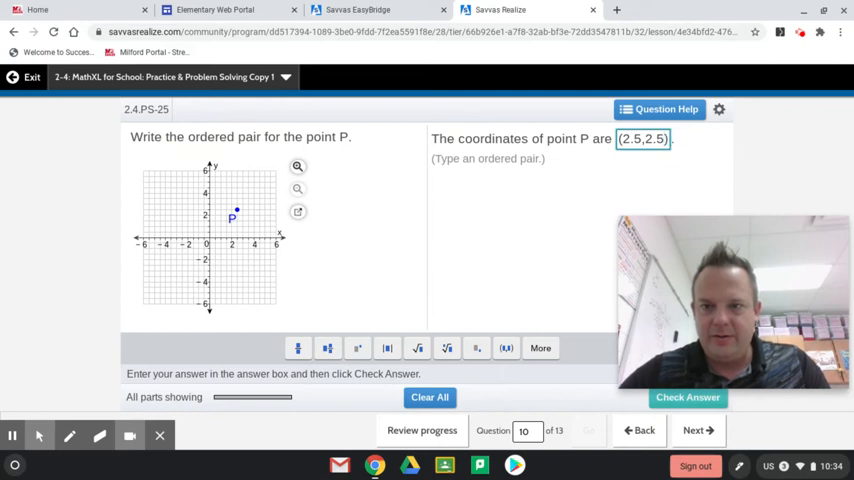
{"action": "left_click", "coordinate": [687, 397]}
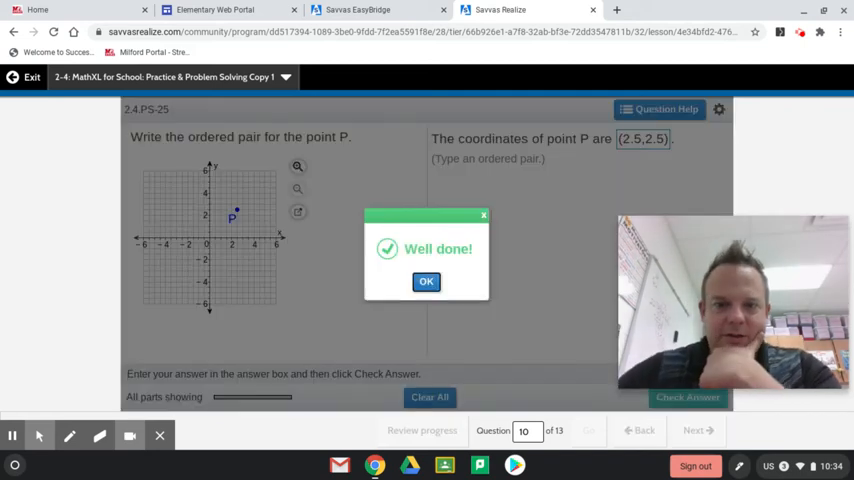
{"action": "left_click", "coordinate": [426, 281]}
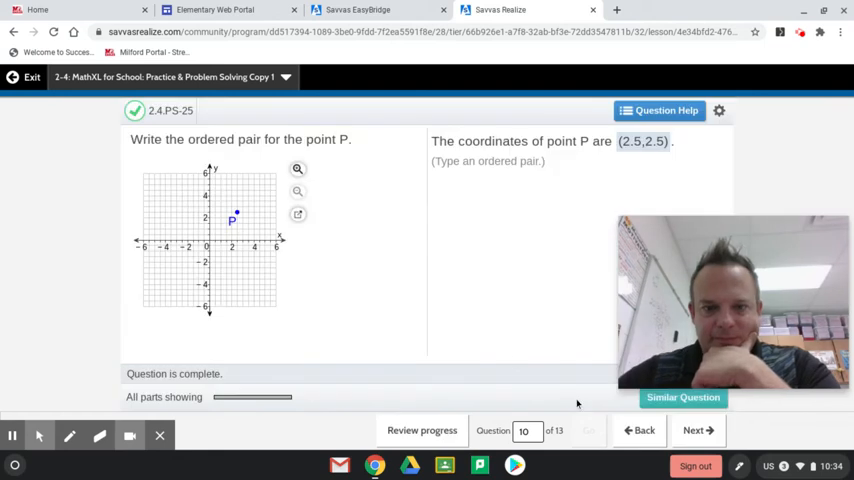
{"action": "left_click", "coordinate": [697, 430]}
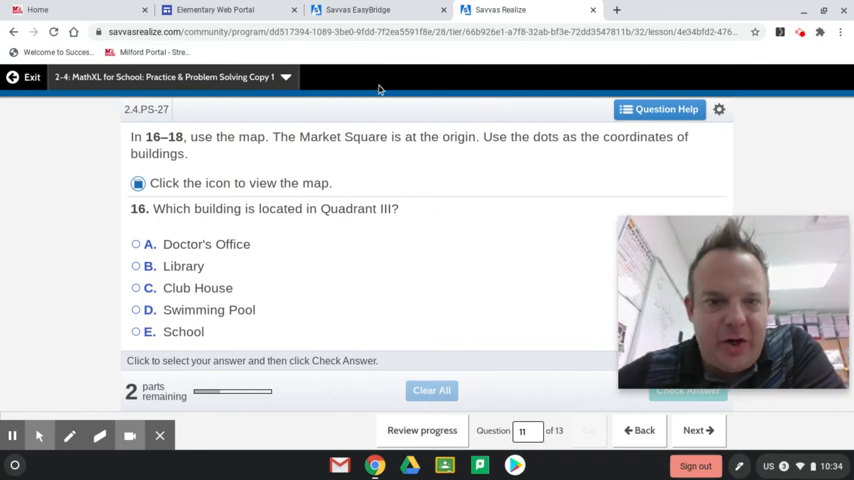
{"action": "mouse_move", "coordinate": [473, 157]}
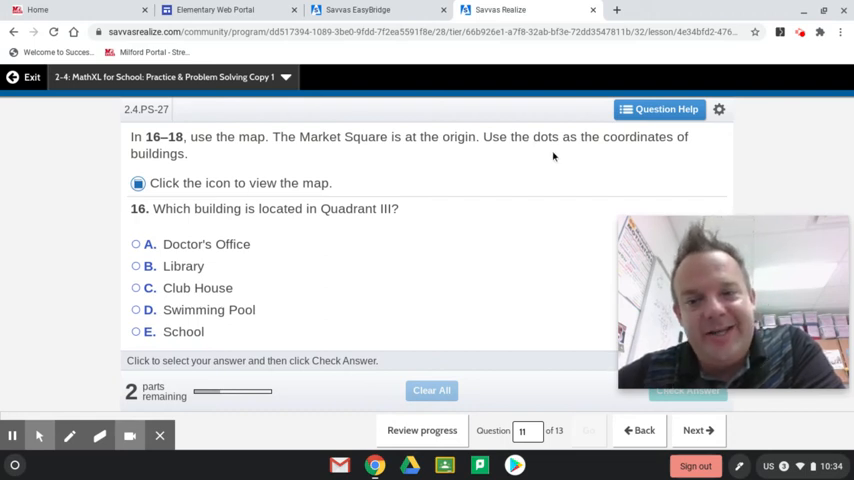
{"action": "mouse_move", "coordinate": [570, 165]}
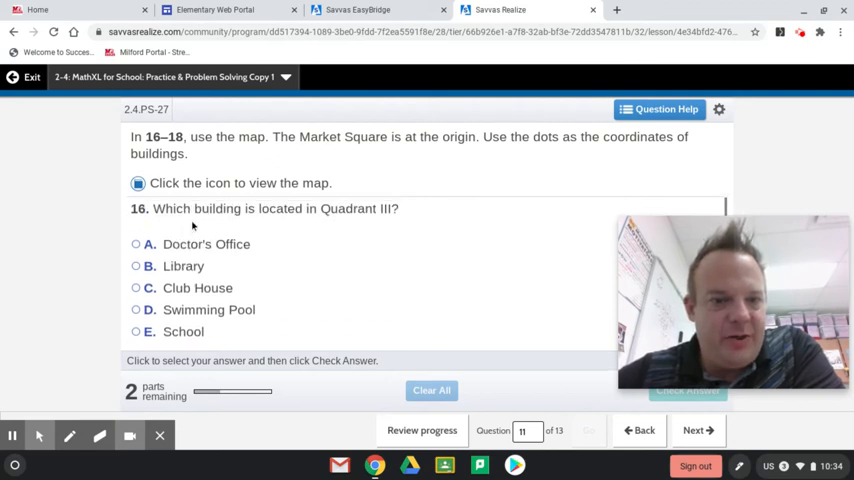
View the town map and pick F. Fire House as the Quadrant III building
{"action": "left_click", "coordinate": [138, 183]}
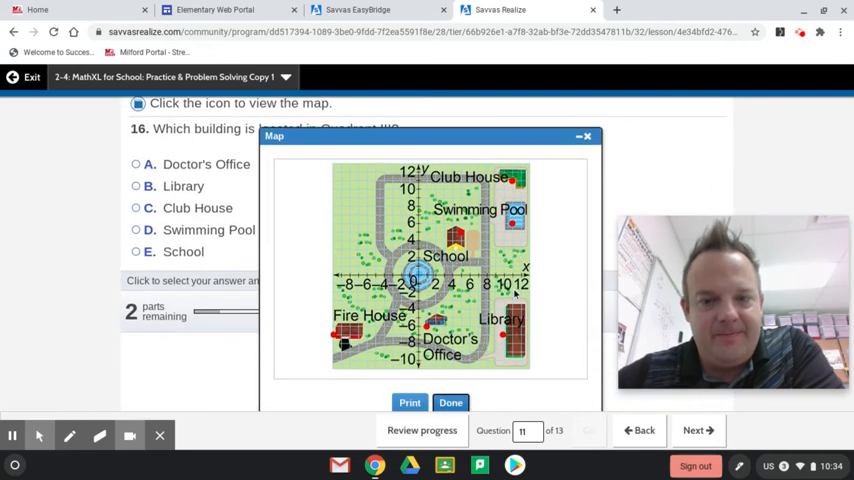
{"action": "mouse_move", "coordinate": [385, 218]}
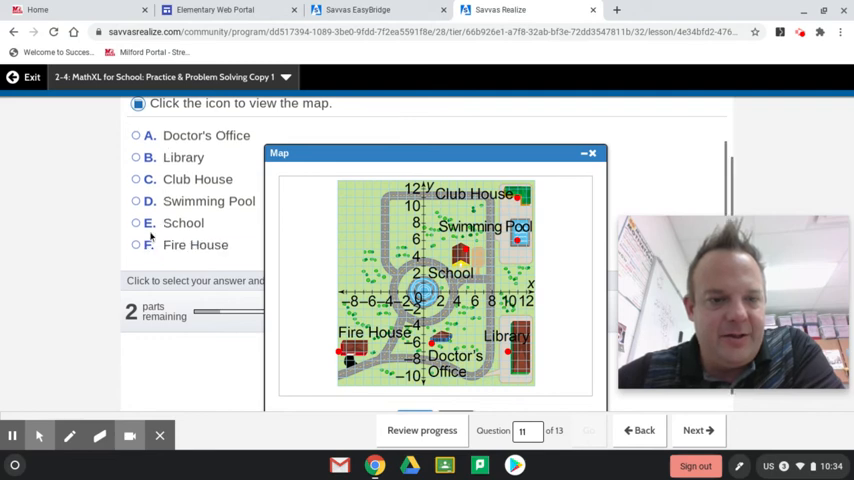
{"action": "left_click", "coordinate": [135, 244]}
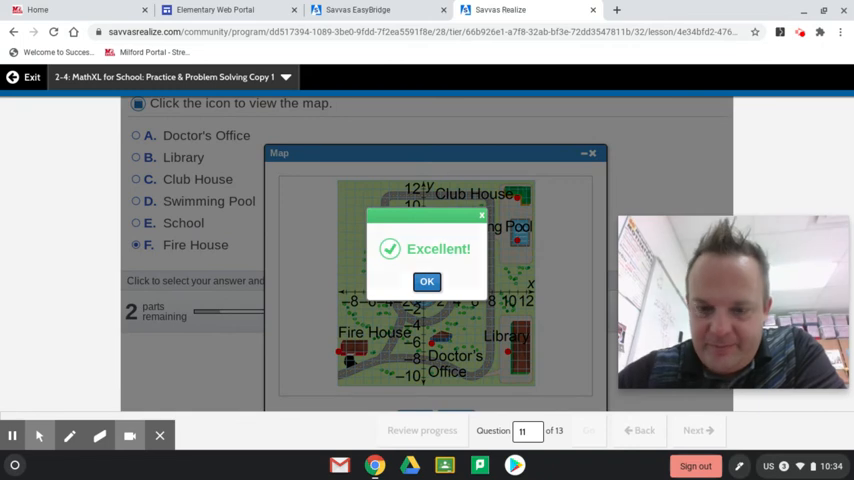
{"action": "left_click", "coordinate": [426, 281]}
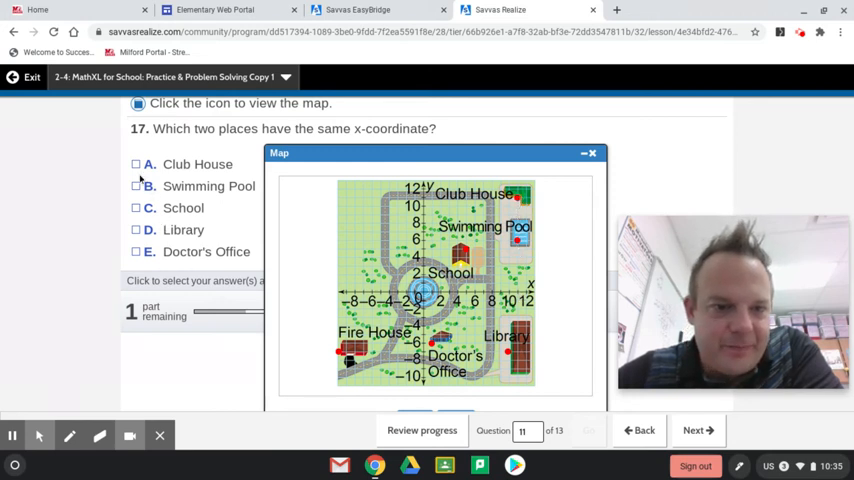
Choose Club House and Swimming Pool as the places sharing an x-coordinate and check
{"action": "left_click", "coordinate": [136, 164]}
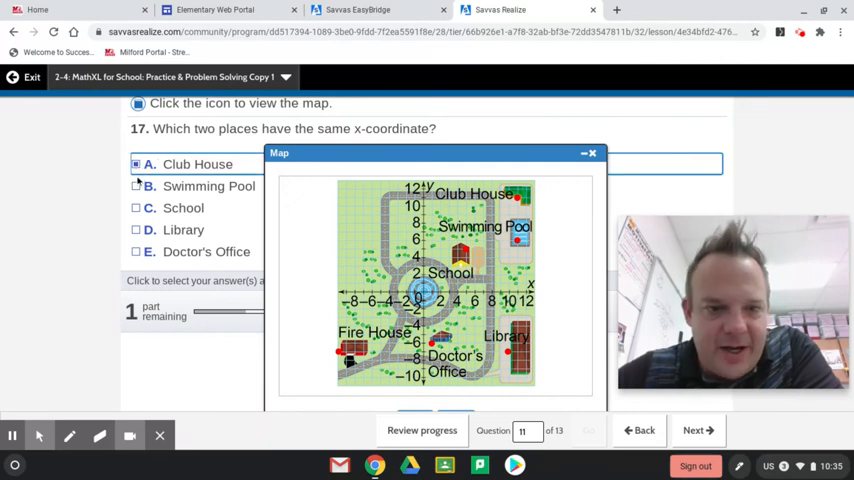
{"action": "left_click", "coordinate": [136, 186]}
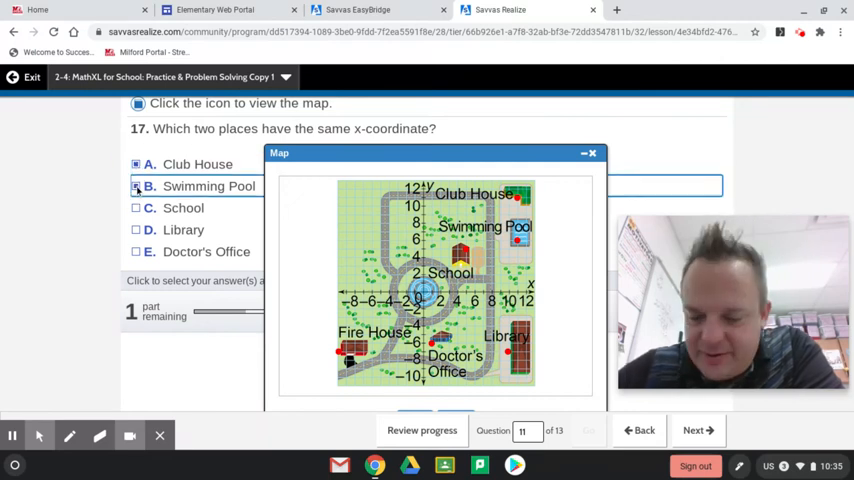
{"action": "left_click", "coordinate": [693, 430]}
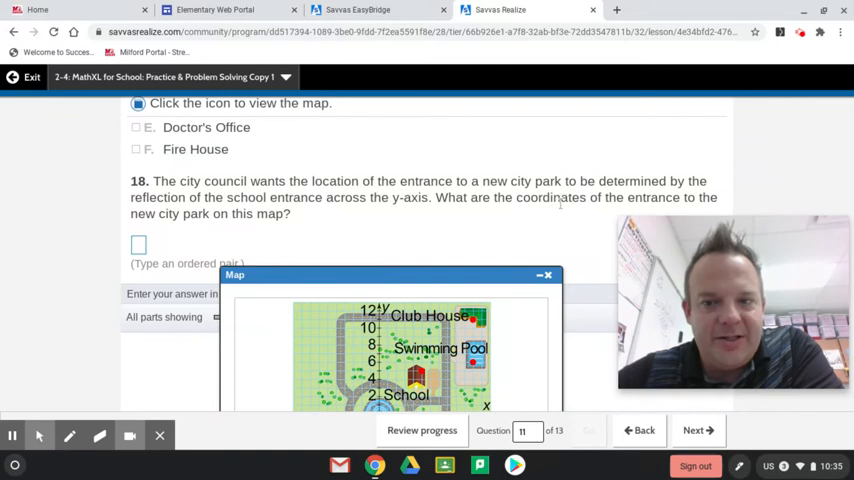
{"action": "mouse_move", "coordinate": [574, 209]}
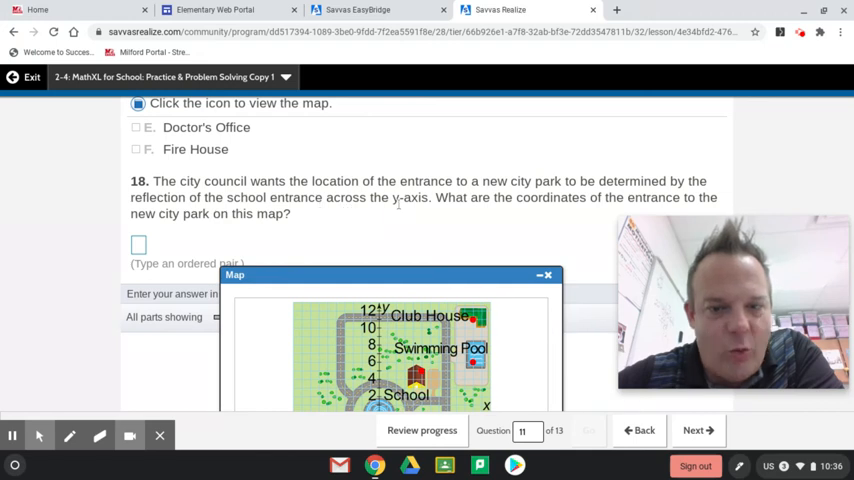
{"action": "mouse_move", "coordinate": [394, 284]}
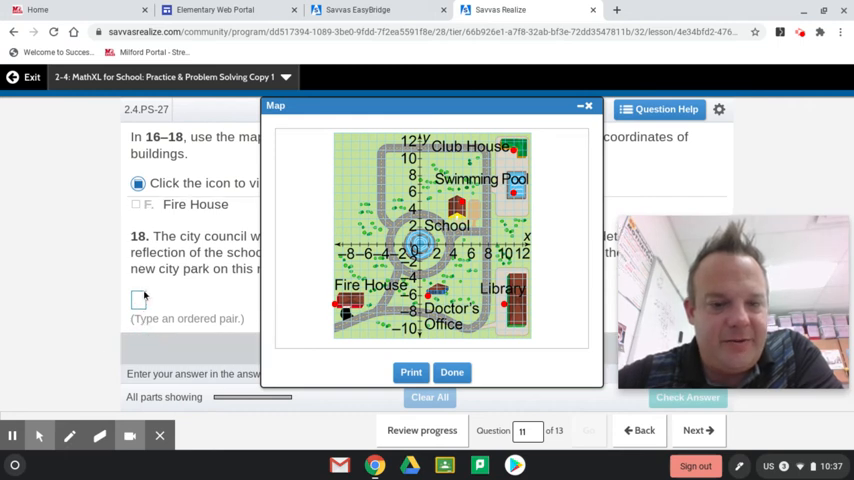
Enter (-5,5) as the new park entrance coordinates and move on to question 12
{"action": "left_click", "coordinate": [138, 300]}
{"action": "type", "text": "("}
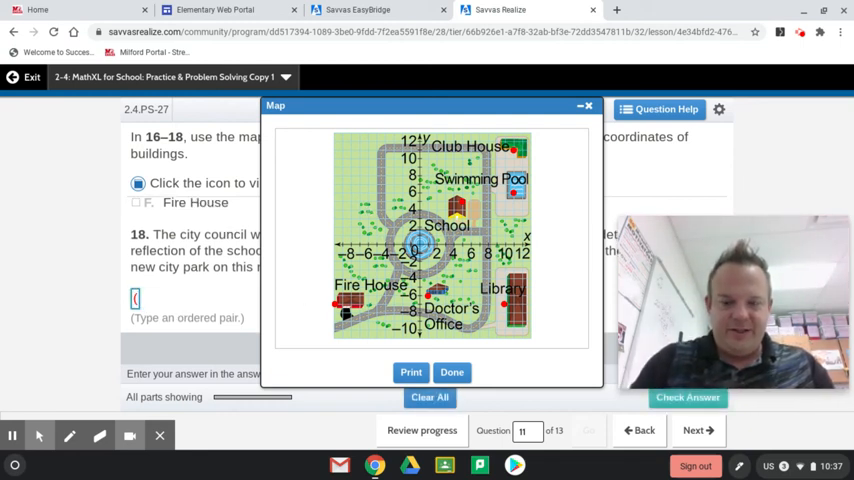
{"action": "type", "text": "-5"}
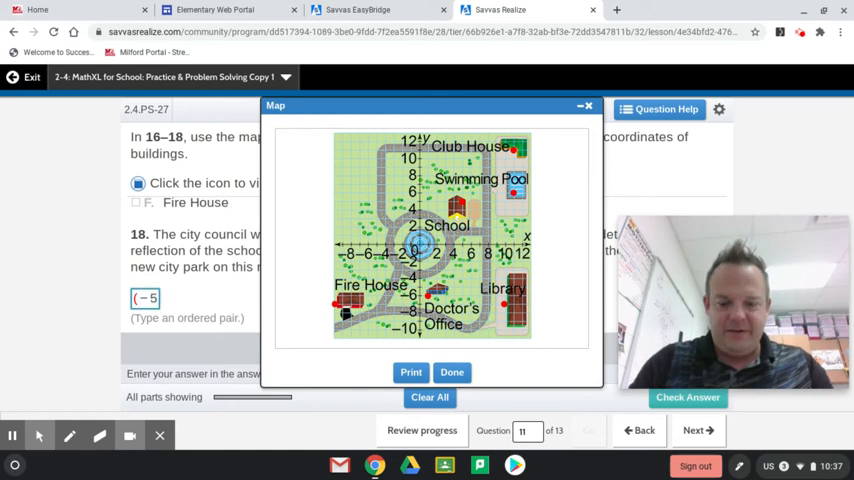
{"action": "type", "text": ",5)"}
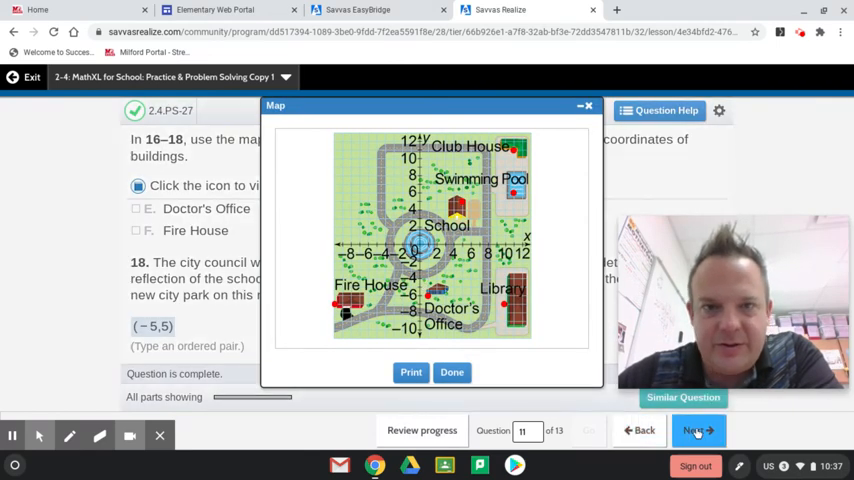
{"action": "left_click", "coordinate": [697, 430]}
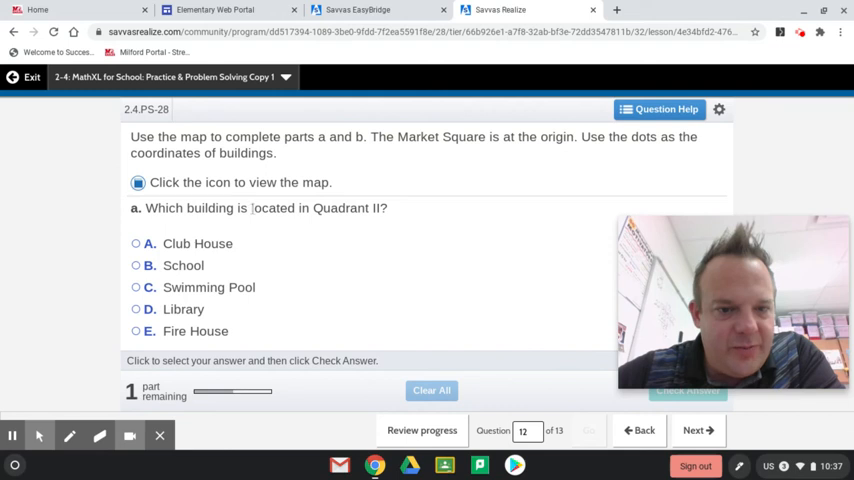
Show the town map for question 12 and move it up to uncover the question
{"action": "left_click", "coordinate": [138, 184]}
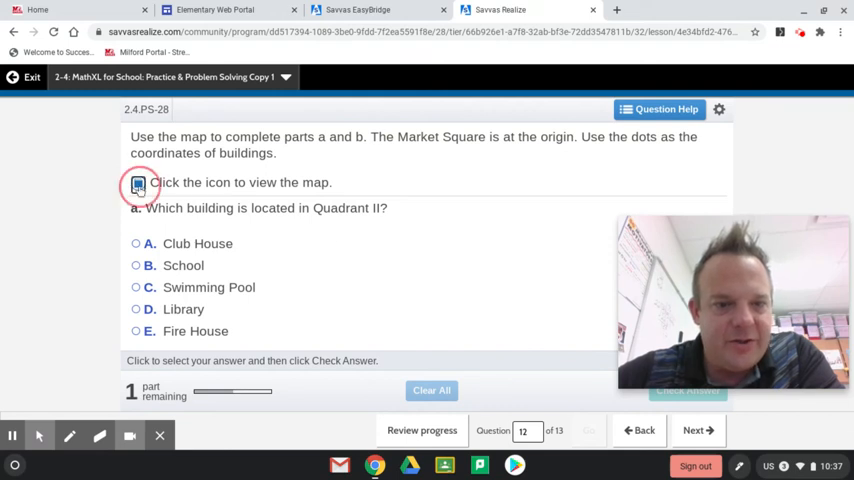
{"action": "left_click", "coordinate": [138, 185]}
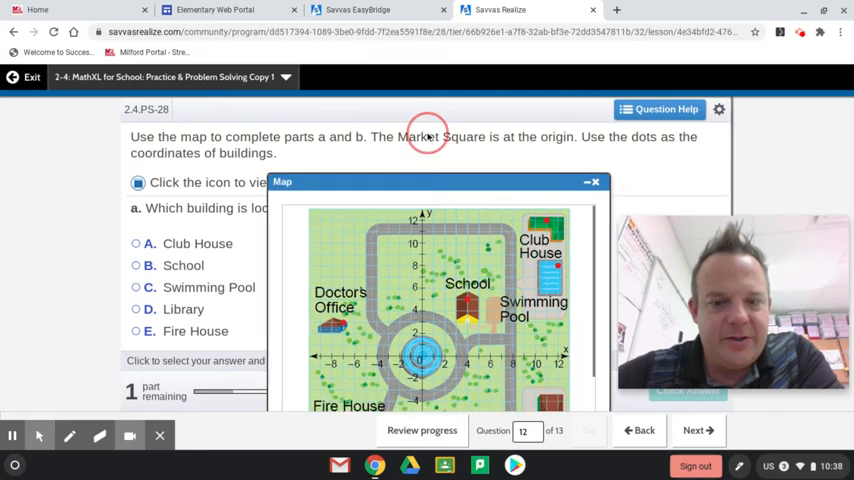
{"action": "left_click_drag", "start_coordinate": [425, 181], "coordinate": [425, 148]}
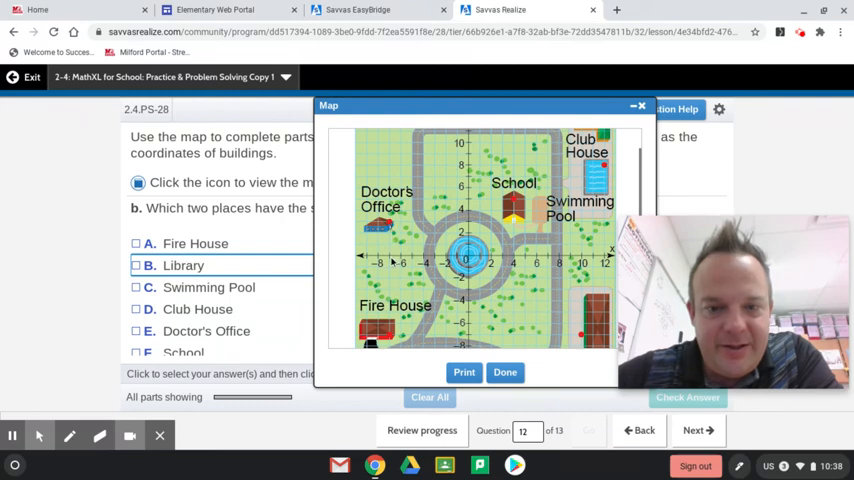
{"action": "mouse_move", "coordinate": [392, 335]}
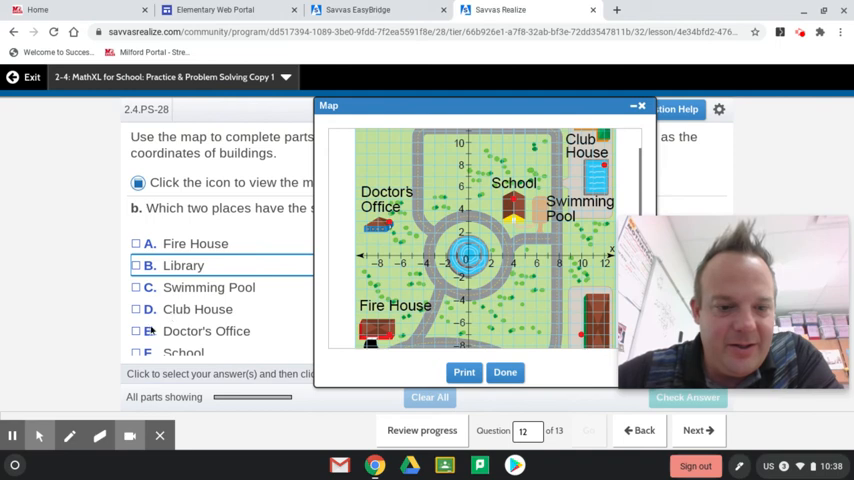
Select Doctor's Office and Fire House, close the map, and advance to question 13
{"action": "left_click", "coordinate": [137, 331]}
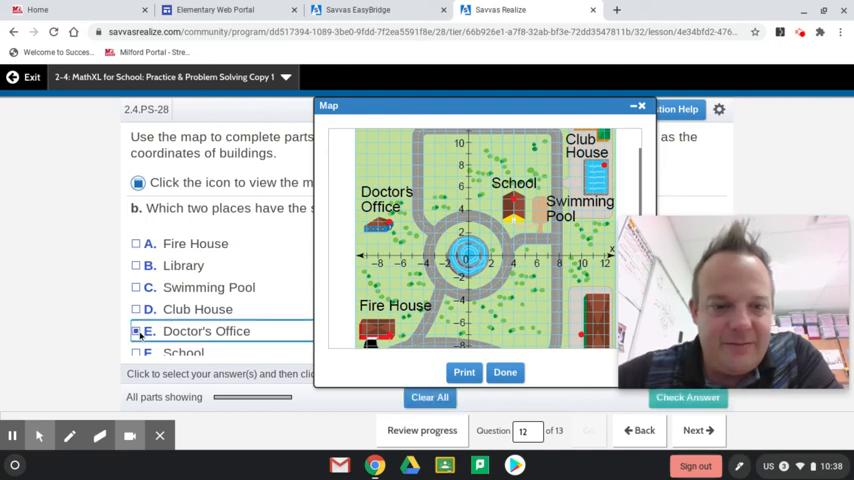
{"action": "left_click", "coordinate": [137, 243]}
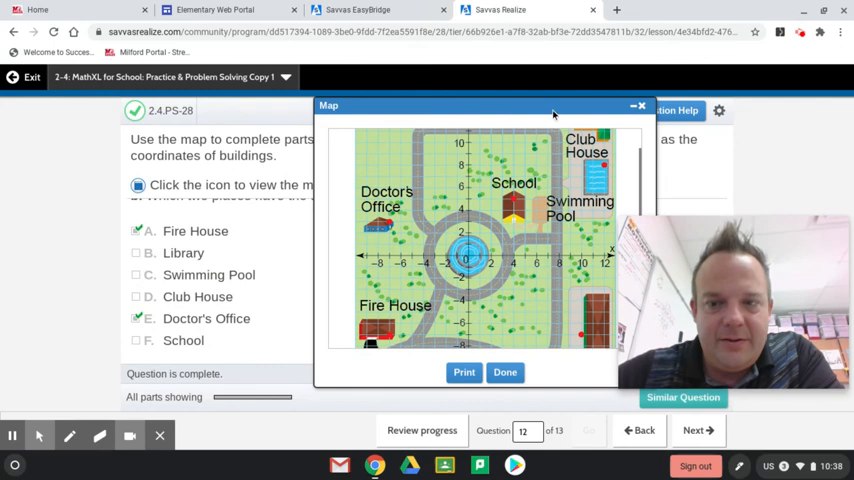
{"action": "left_click_drag", "start_coordinate": [553, 107], "coordinate": [505, 107]}
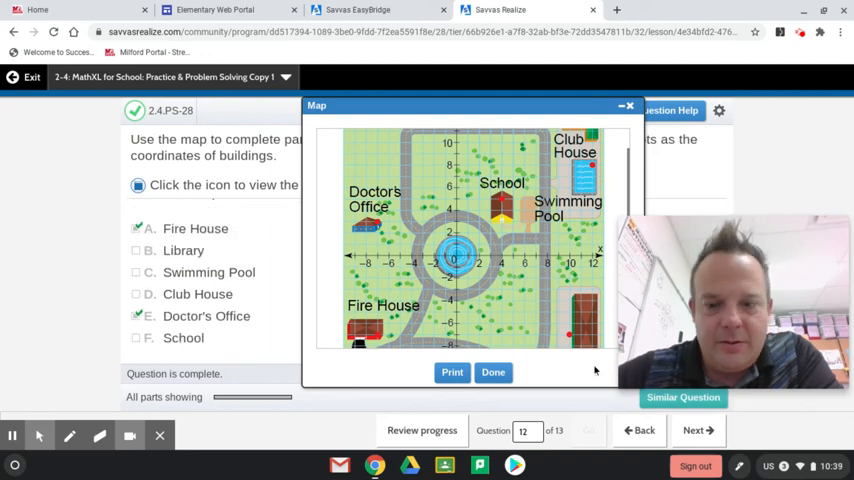
{"action": "left_click", "coordinate": [493, 372]}
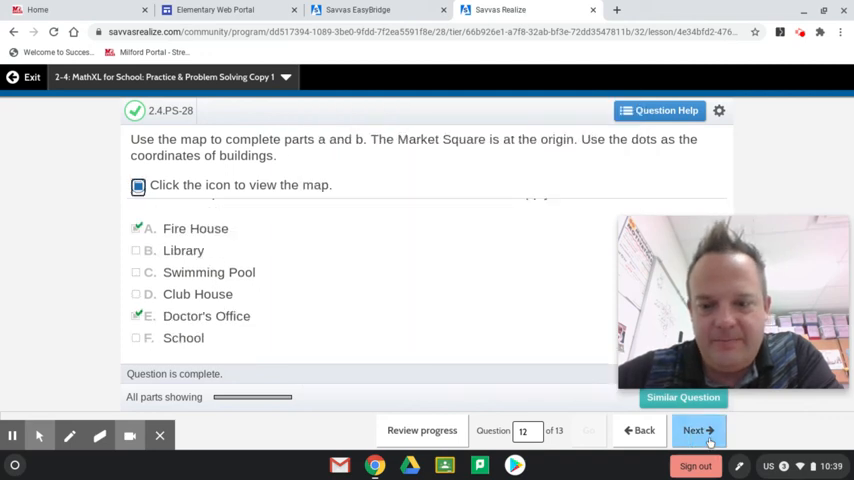
{"action": "left_click", "coordinate": [693, 430]}
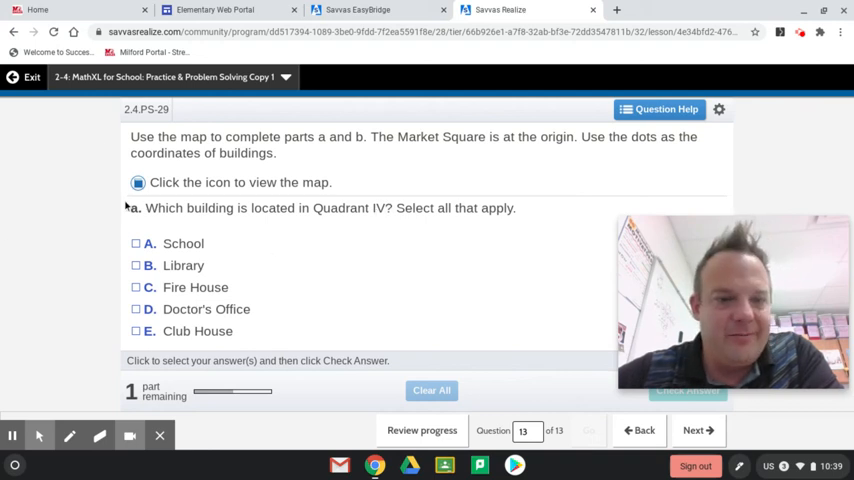
With the map shown, mark Doctor's Office in Quadrant IV and dismiss the well-done message
{"action": "left_click", "coordinate": [138, 182]}
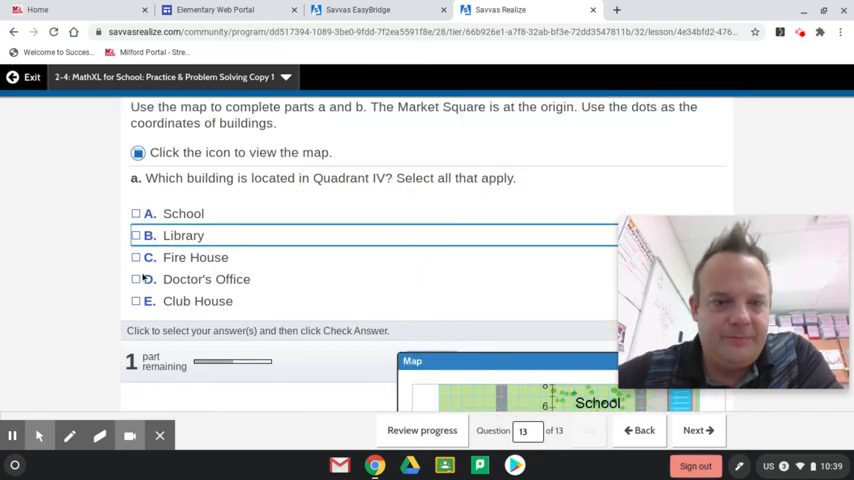
{"action": "left_click", "coordinate": [135, 235]}
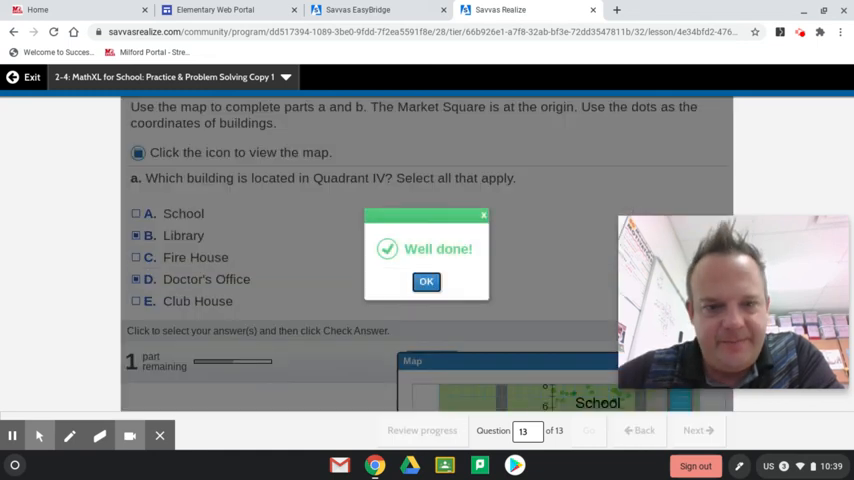
{"action": "left_click", "coordinate": [426, 281]}
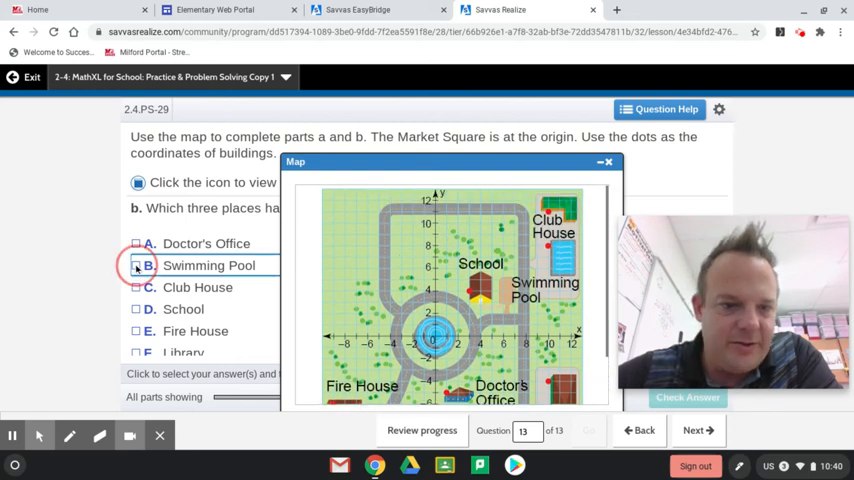
Add Swimming Pool, check the three places, and continue to the progress review
{"action": "left_click", "coordinate": [137, 287]}
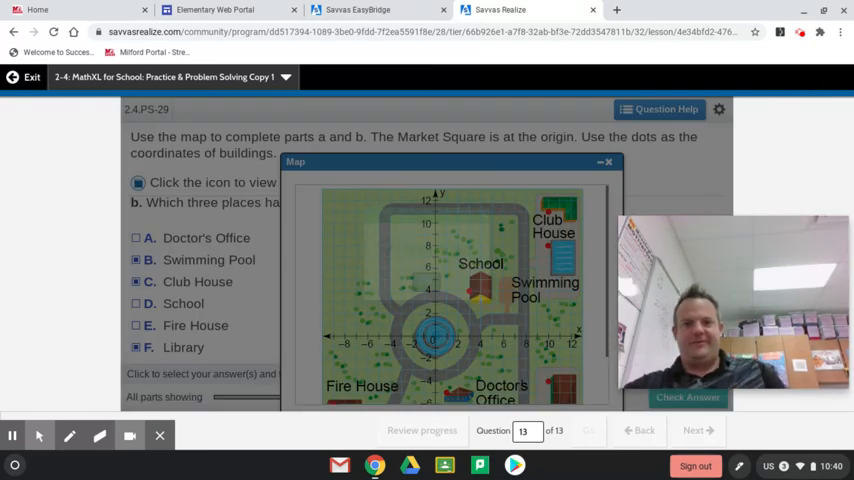
{"action": "left_click", "coordinate": [688, 397]}
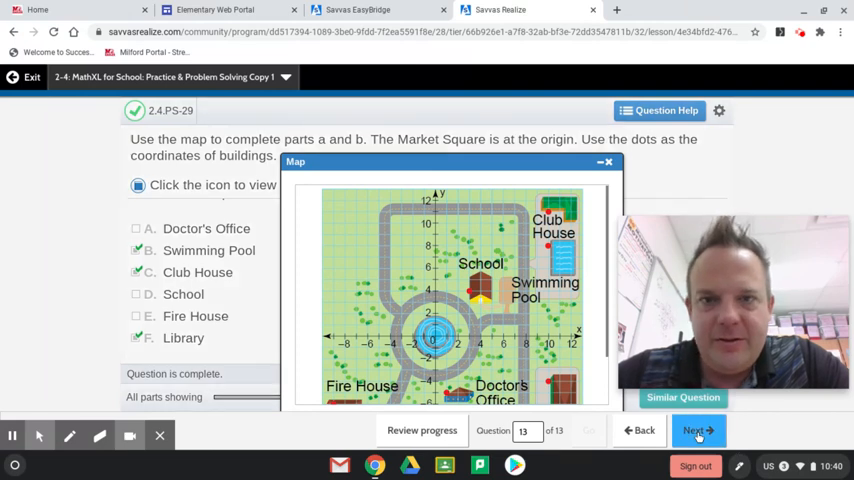
{"action": "left_click", "coordinate": [421, 430]}
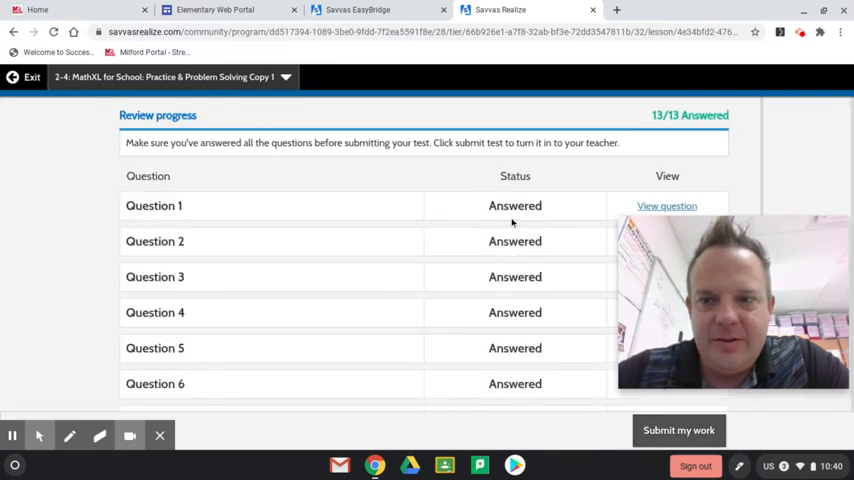